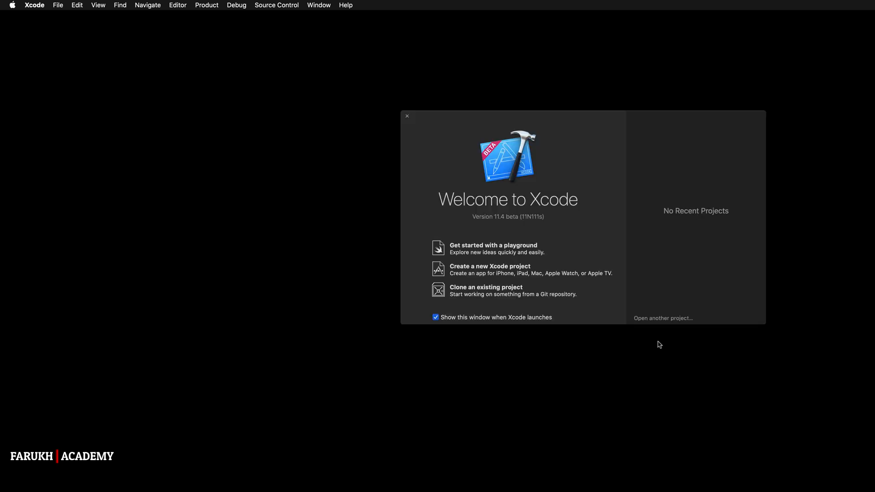
{"action": "mouse_move", "coordinate": [448, 270]}
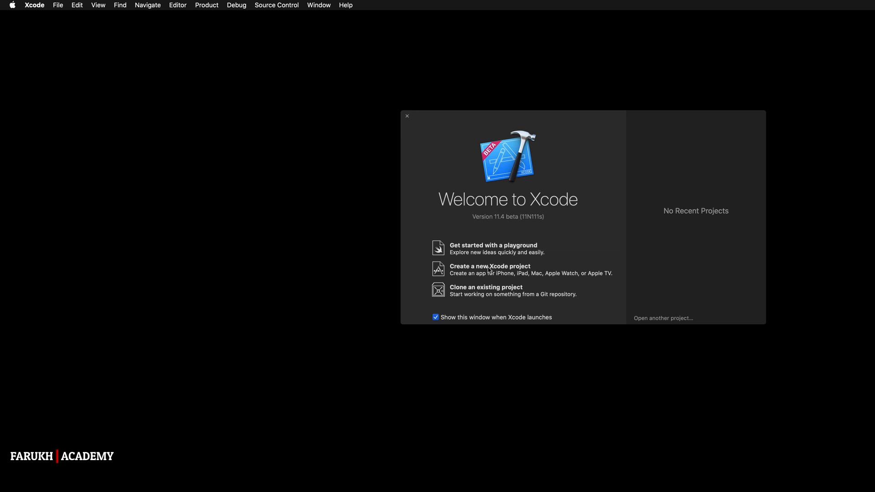
Choose 'Create a new Xcode project' from the Welcome to Xcode window
{"action": "left_click", "coordinate": [490, 269]}
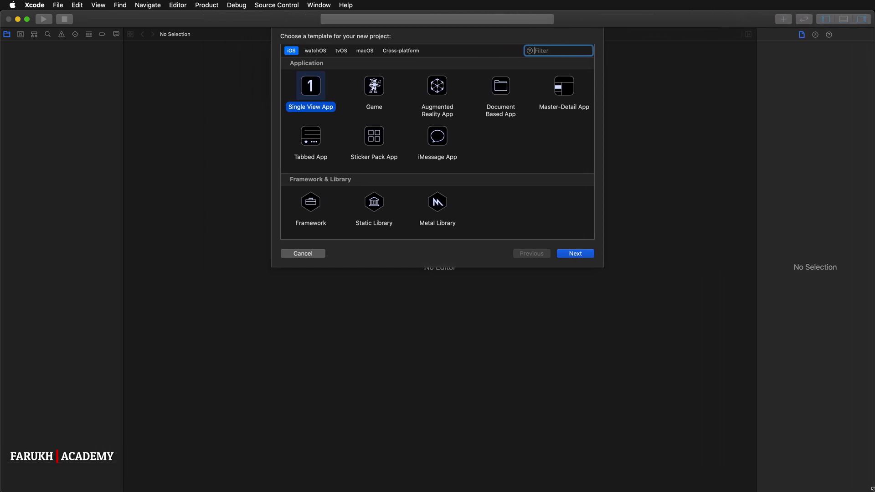
Use the Single View App template, name the product TextFieldDemoEN, and save the project
{"action": "left_click", "coordinate": [575, 253]}
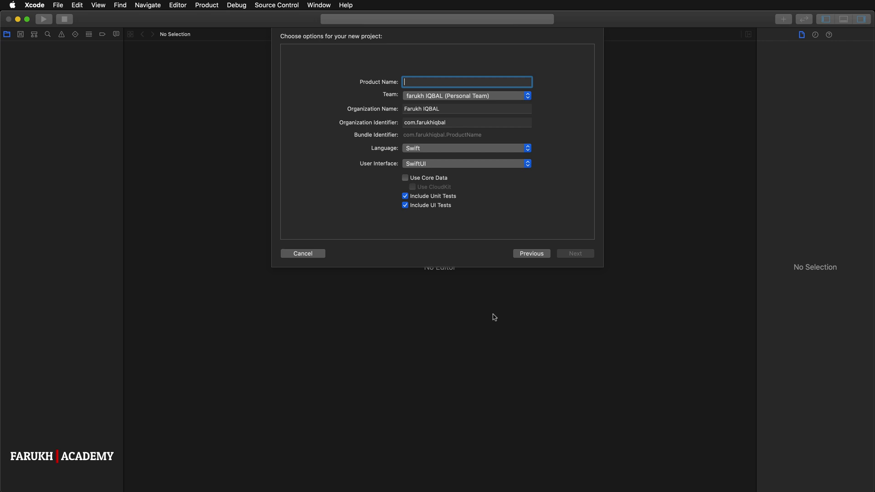
{"action": "mouse_move", "coordinate": [417, 365]}
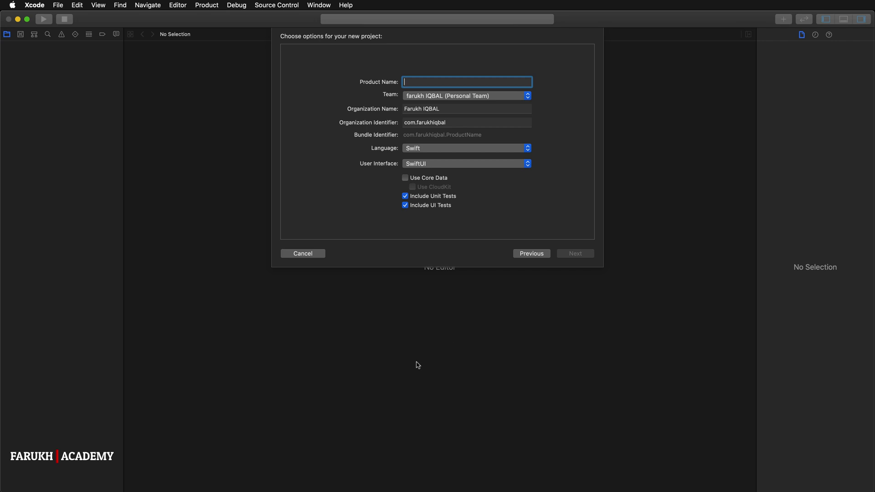
{"action": "type", "text": "Text"}
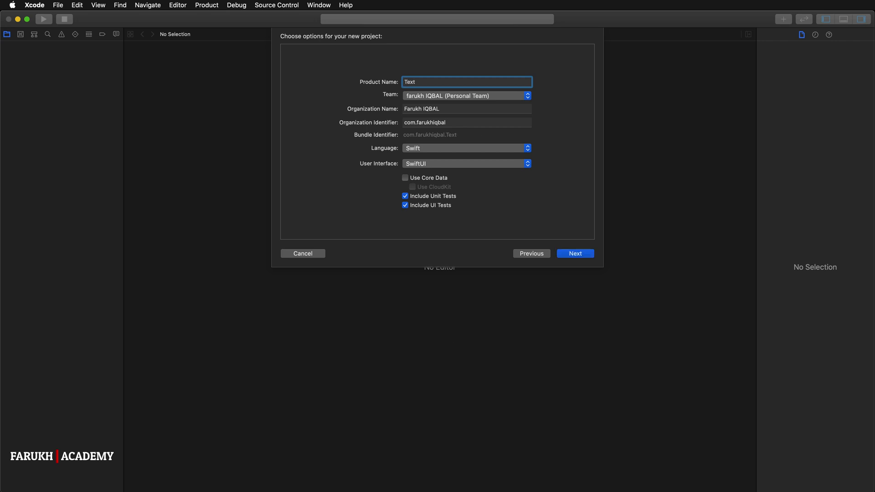
{"action": "type", "text": "Field"}
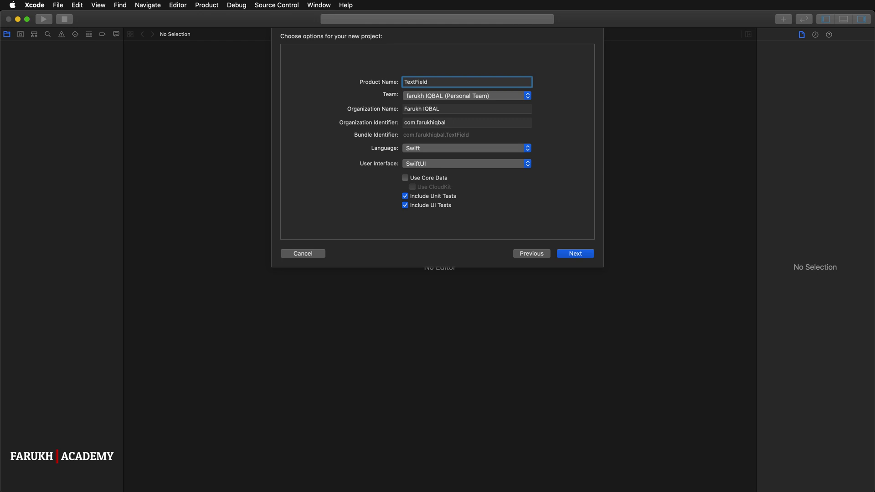
{"action": "type", "text": "DemoEN"}
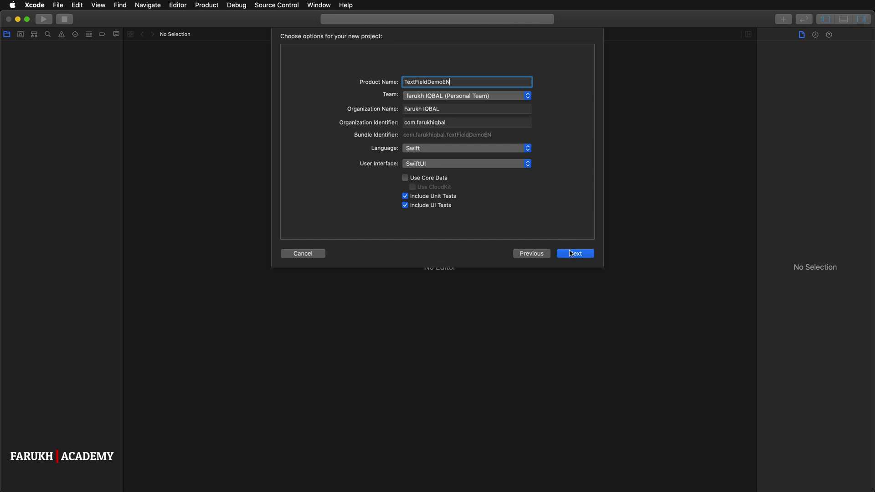
{"action": "left_click", "coordinate": [575, 253]}
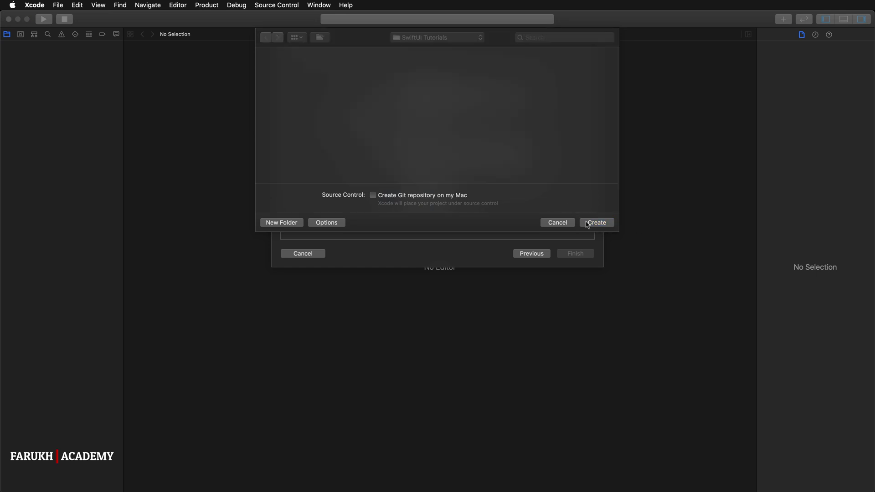
{"action": "left_click", "coordinate": [597, 223]}
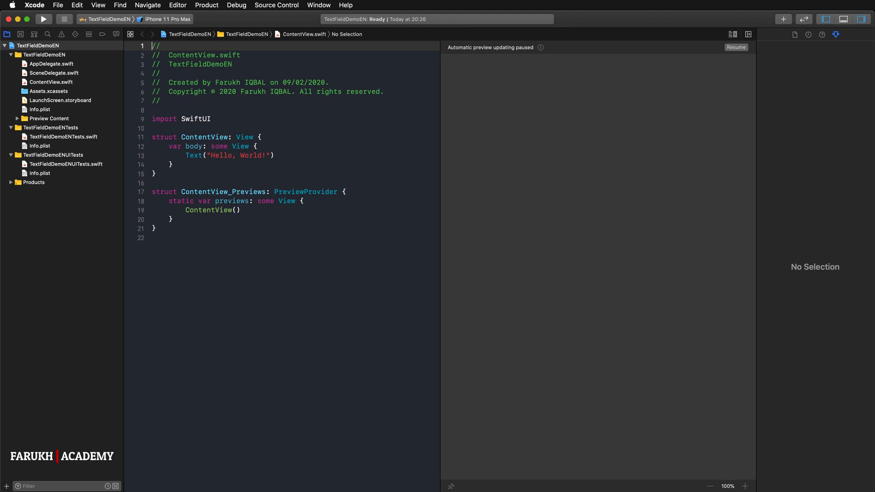
{"action": "mouse_move", "coordinate": [392, 464]}
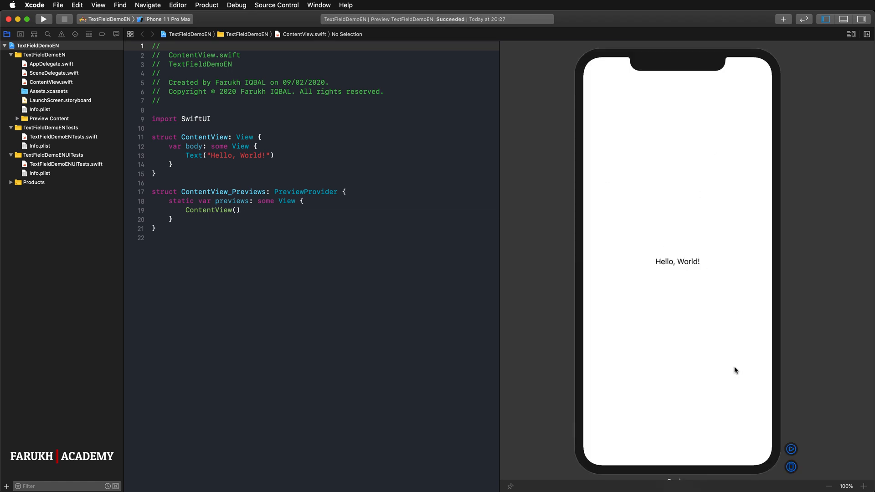
{"action": "mouse_move", "coordinate": [829, 490]}
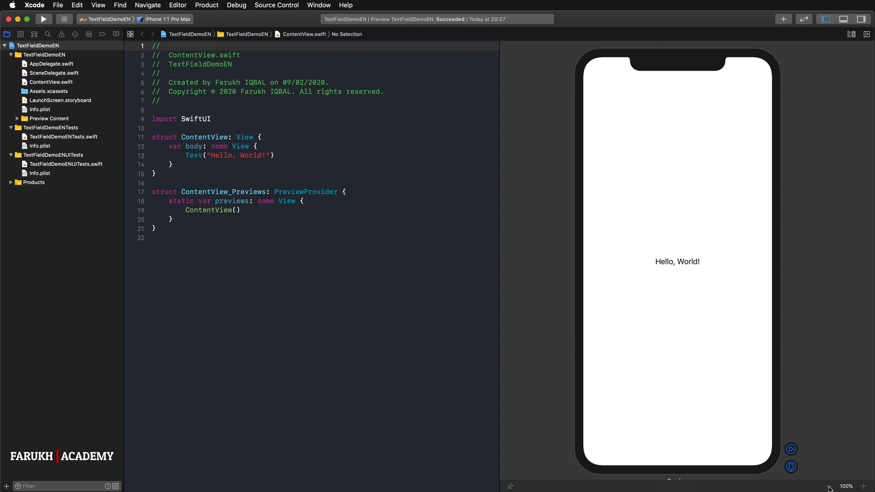
Resume the canvas so it renders 'Hello, World!' on an iPhone 11 Pro Max preview
{"action": "left_click", "coordinate": [827, 487]}
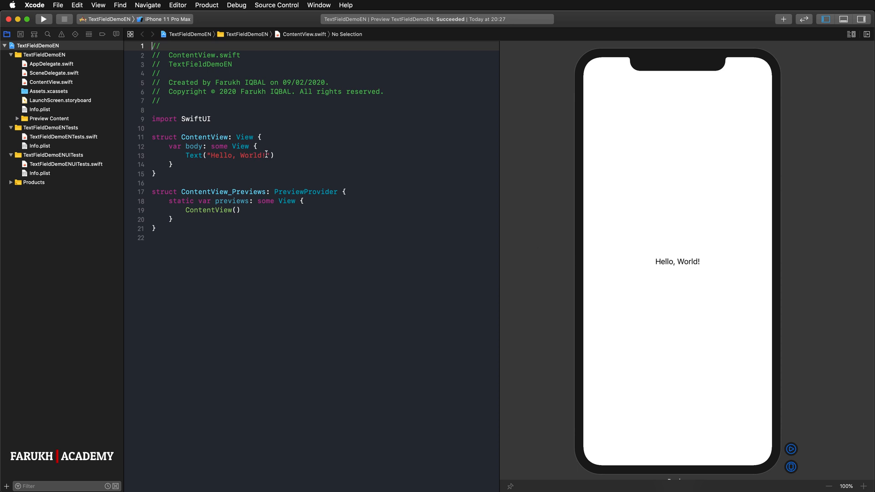
Replace the 'Hello, World!' string with 'Sign in'
{"action": "double_click", "coordinate": [234, 155]}
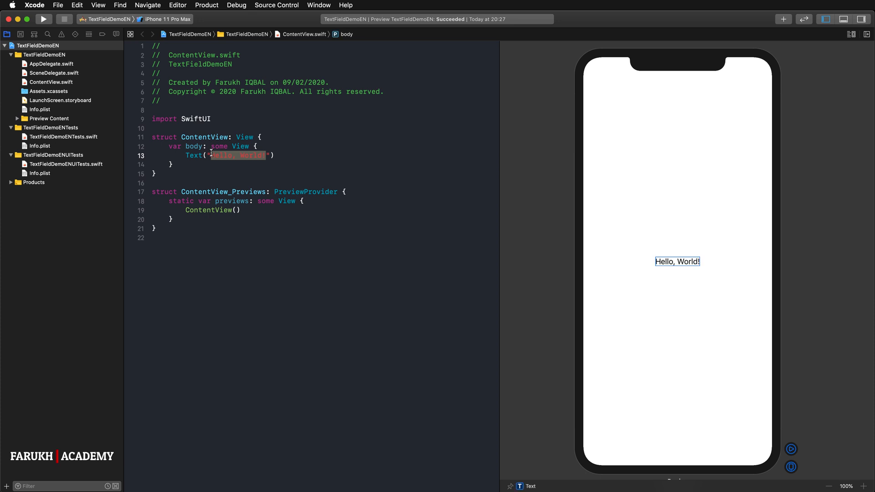
{"action": "type", "text": "Sign\")"}
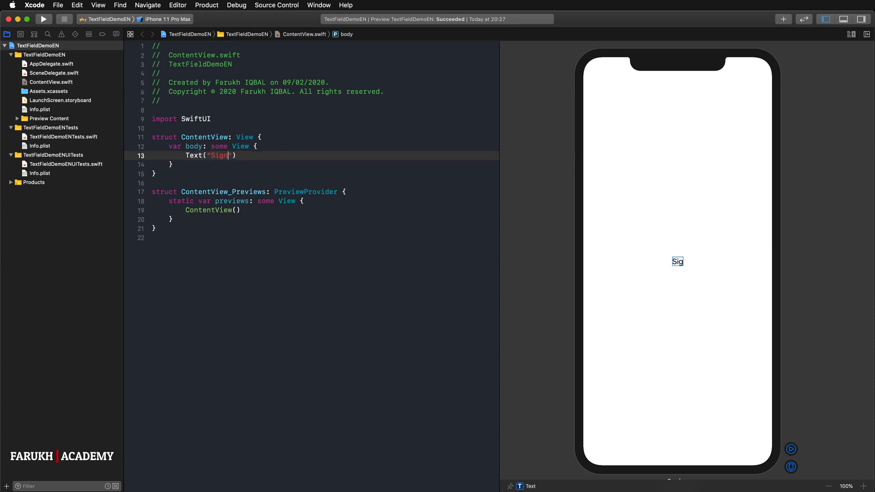
{"action": "type", "text": "in"}
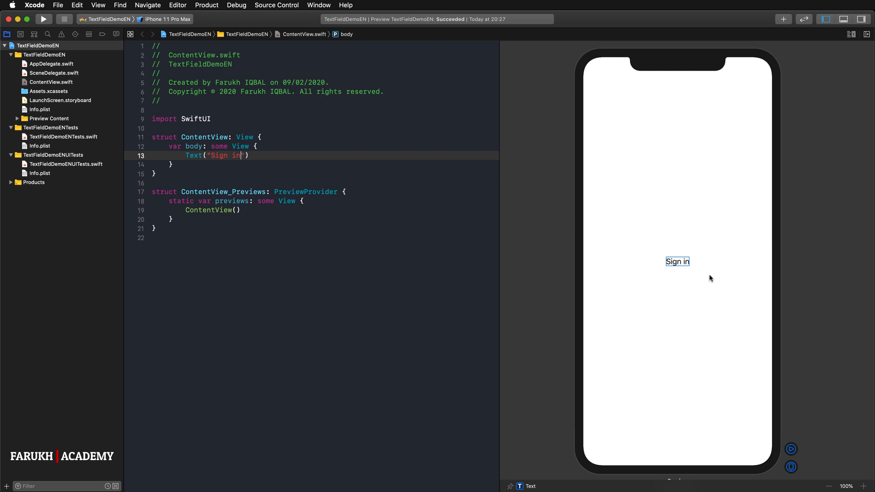
{"action": "mouse_move", "coordinate": [705, 270]}
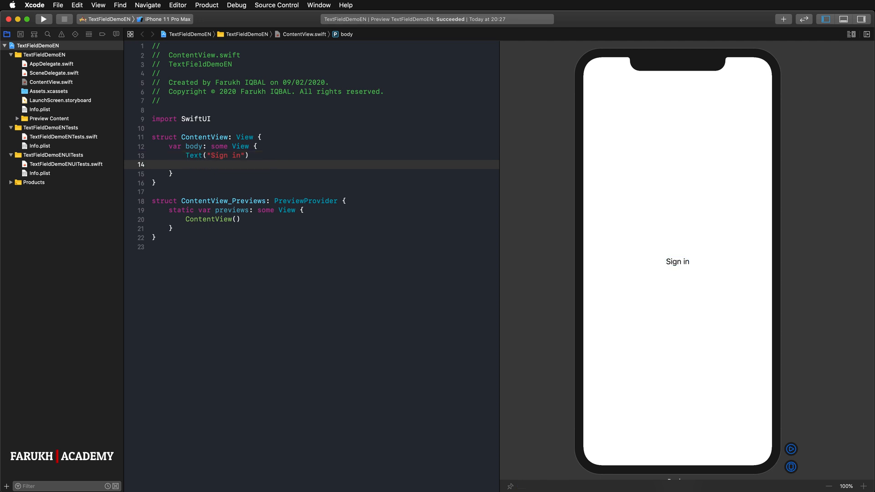
Add .bold() and .font(.system(size: 30)) modifiers to the Sign in text
{"action": "type", "text": ".bold("}
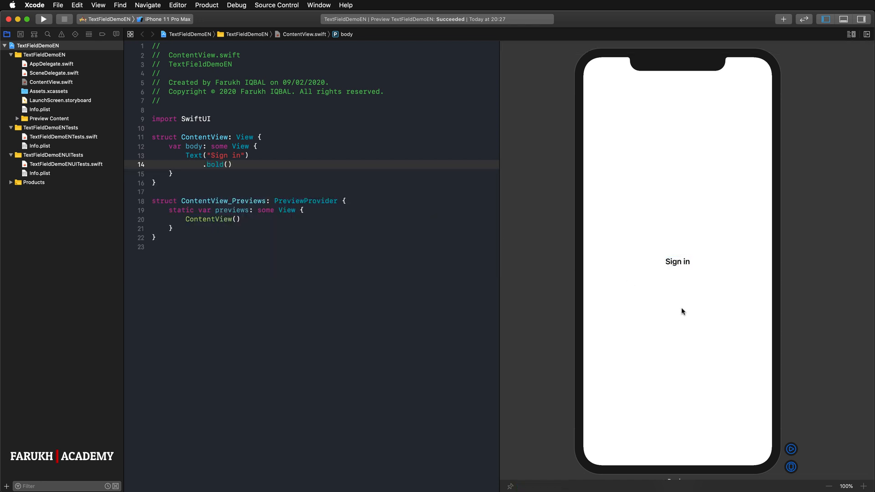
{"action": "left_click", "coordinate": [677, 262]}
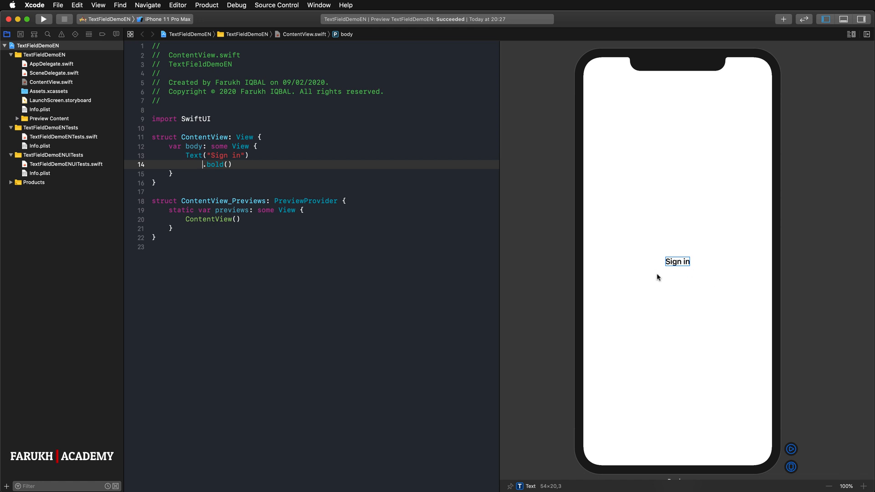
{"action": "mouse_move", "coordinate": [369, 166]}
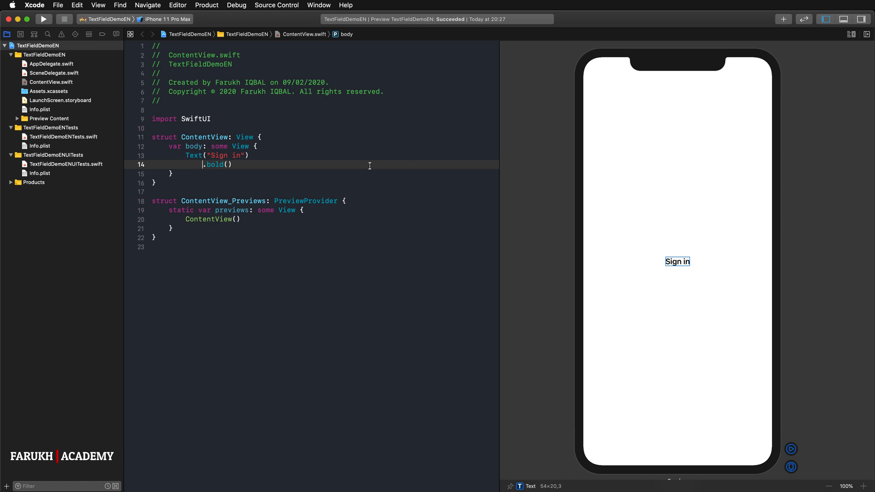
{"action": "type", "text": "."}
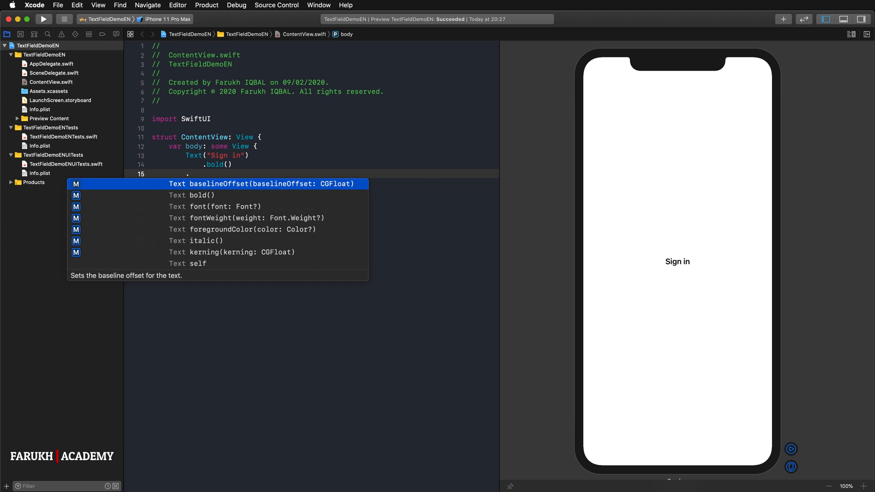
{"action": "type", "text": ".font(."}
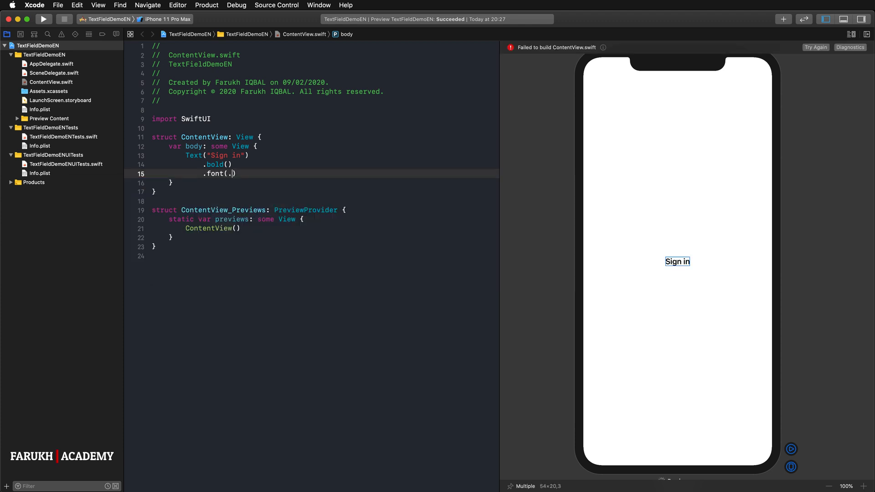
{"action": "type", "text": "size: 3"}
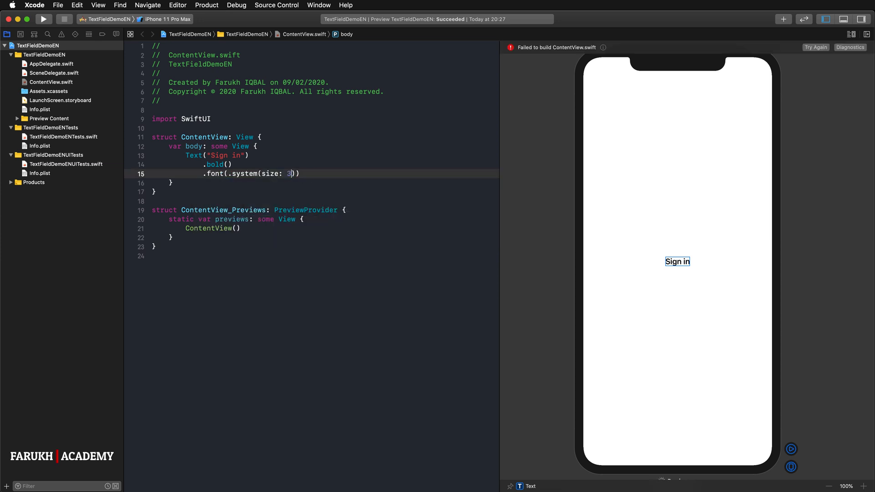
{"action": "type", "text": "0"}
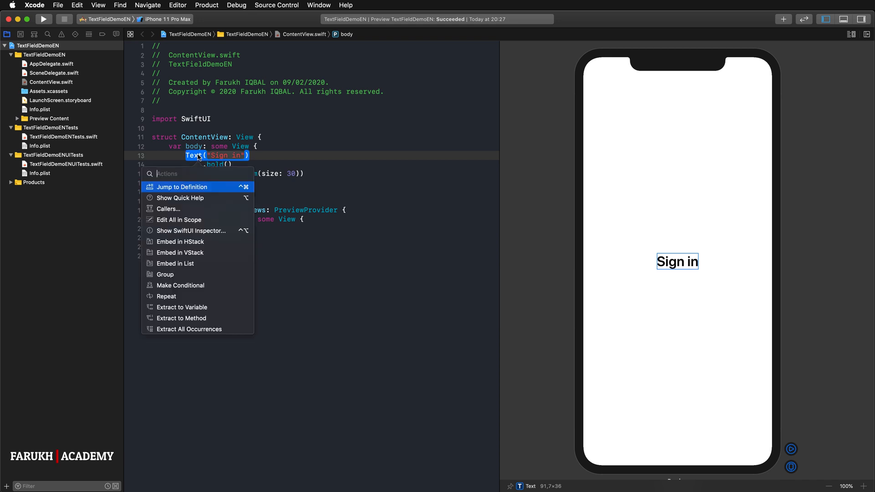
Embed the Sign in Text in a VStack with alignment: .leading
{"action": "left_click", "coordinate": [179, 252]}
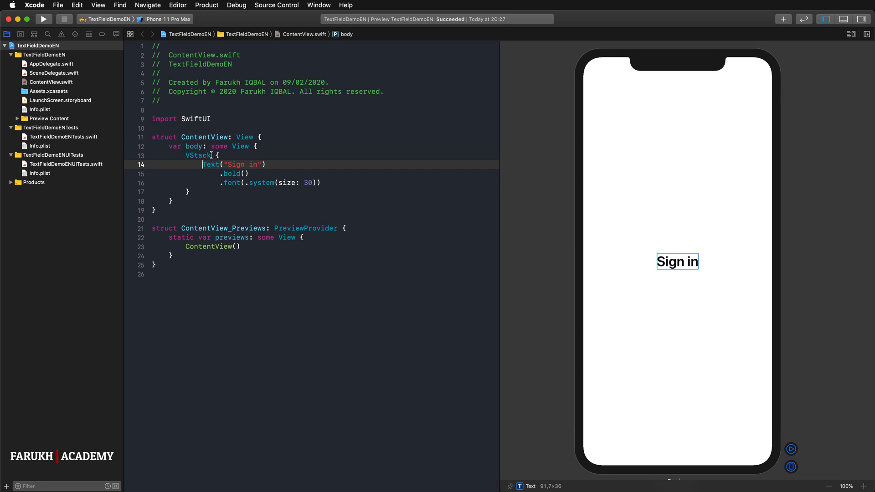
{"action": "type", "text": "(a"}
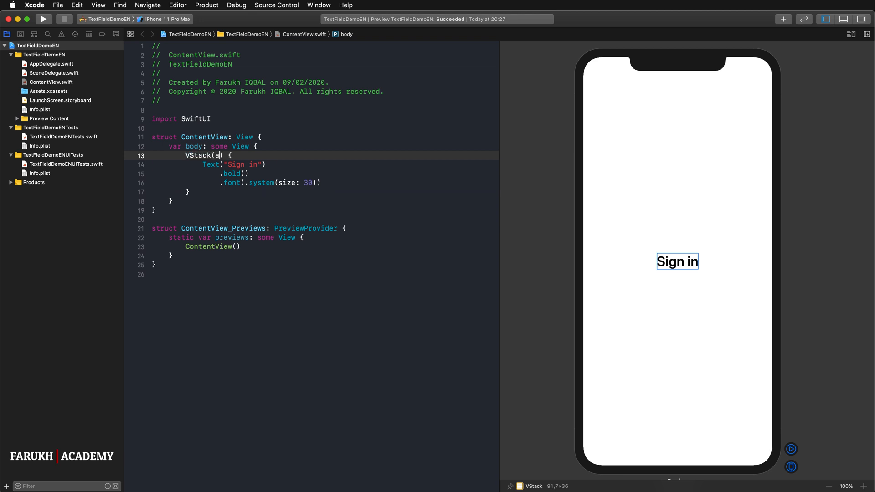
{"action": "type", "text": "lignment:"}
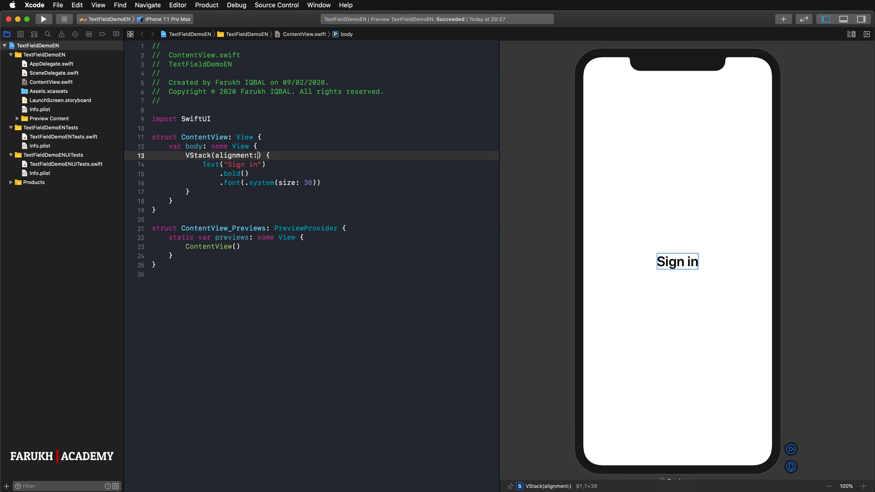
{"action": "type", "text": ".leading"}
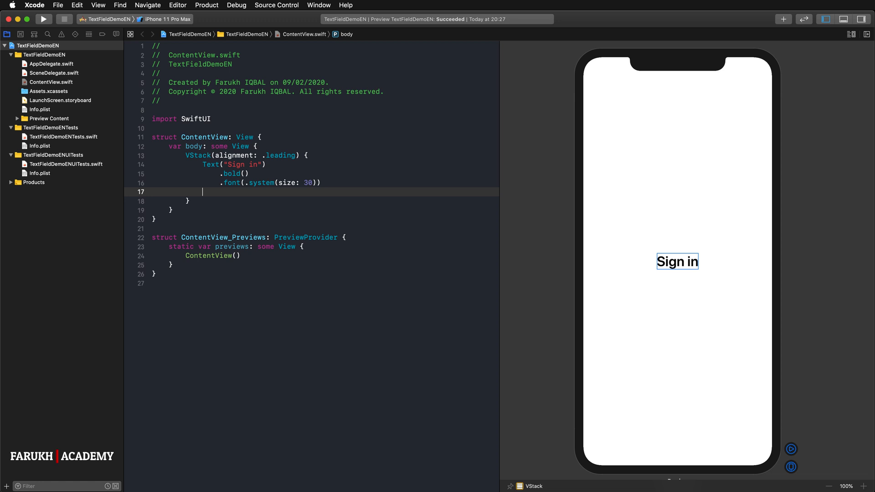
Add a TextField titled 'Enter your email here...' below the title
{"action": "type", "text": "textf"}
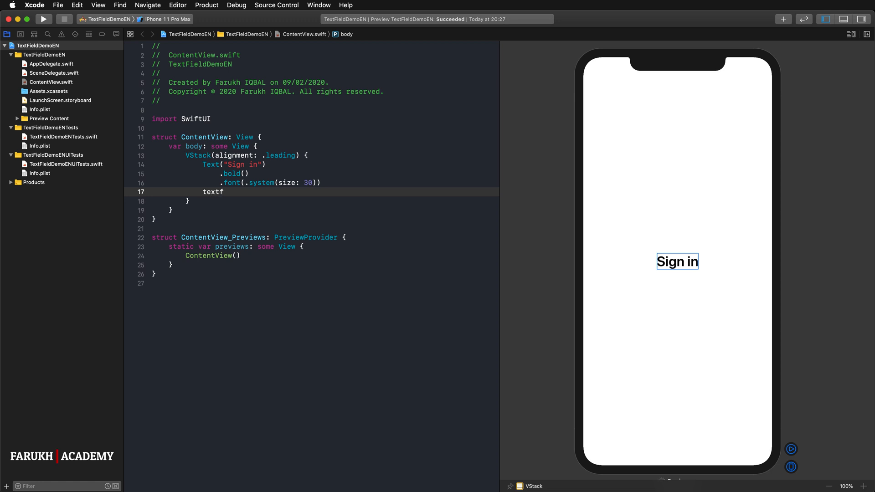
{"action": "type", "text": "textf"}
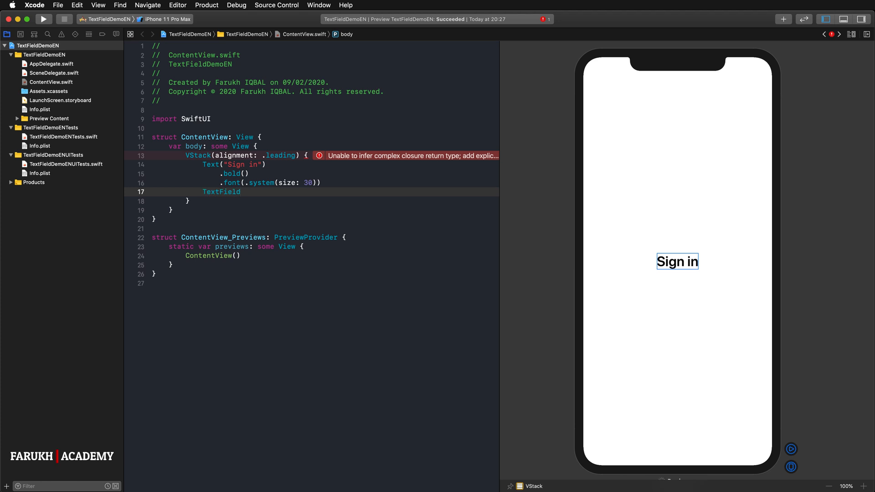
{"action": "type", "text": "("}
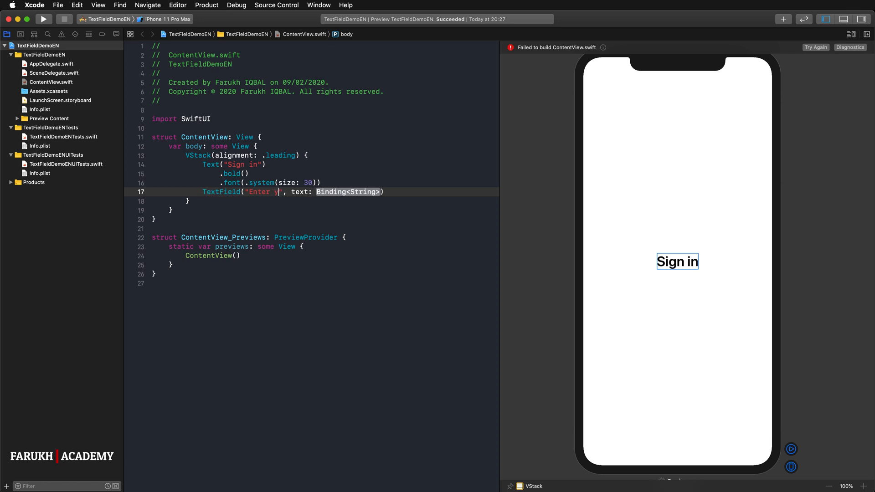
{"action": "type", "text": "our email here"}
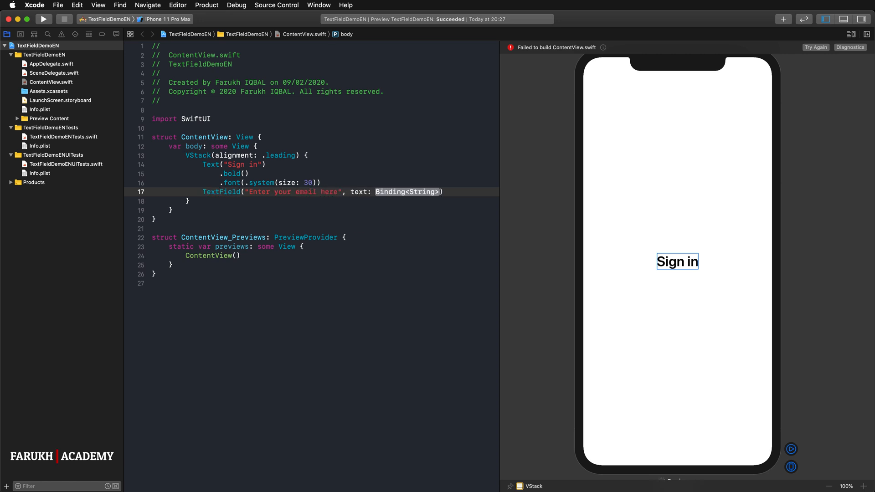
{"action": "type", "text": "..."}
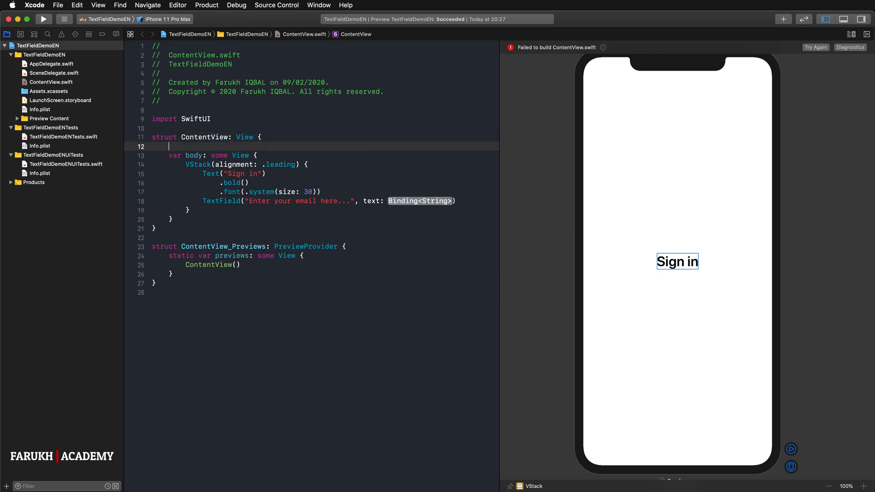
{"action": "key", "text": "Return"}
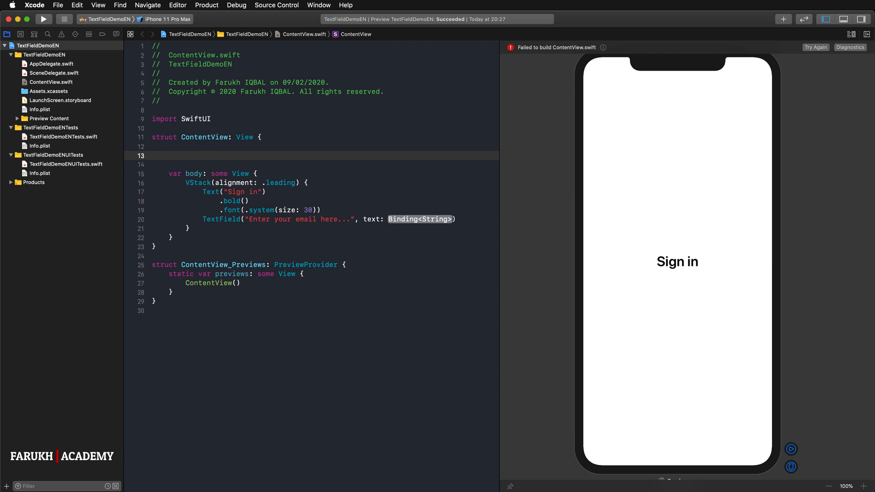
{"action": "type", "text": "@sta"}
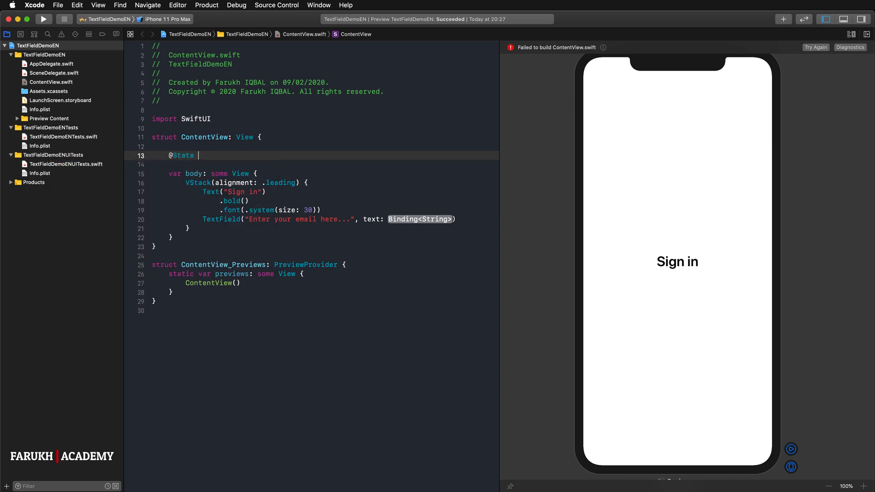
{"action": "type", "text": "var email"}
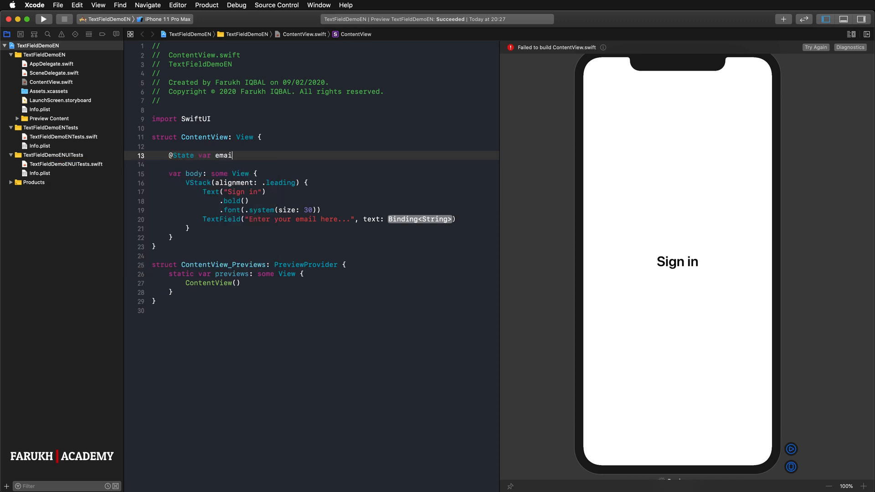
{"action": "type", "text": ": strin"}
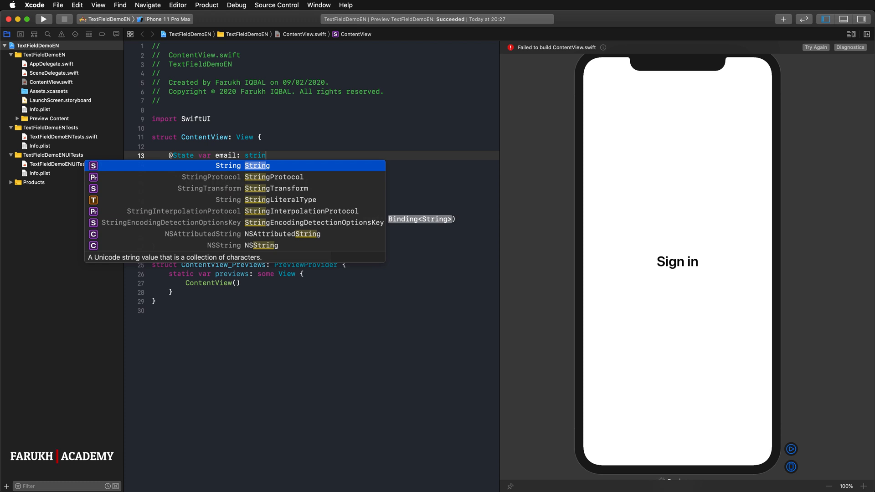
{"action": "type", "text": "String ="}
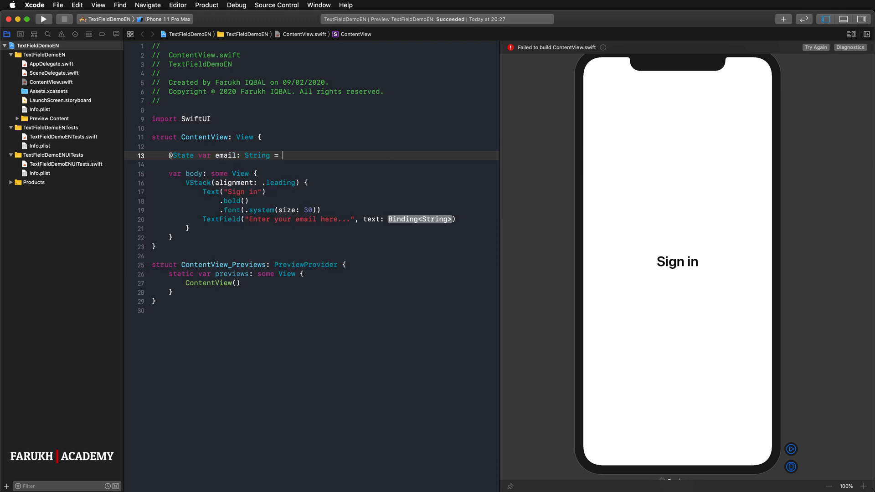
{"action": "type", "text": "\"\""}
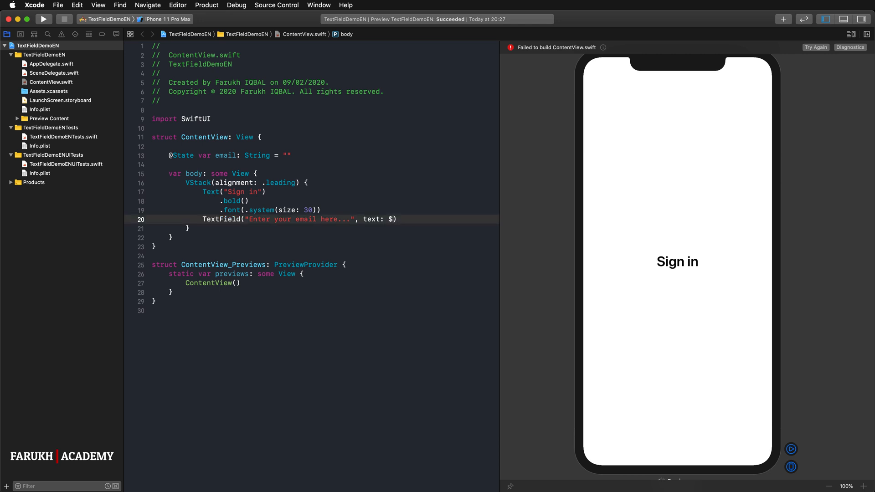
{"action": "type", "text": "email"}
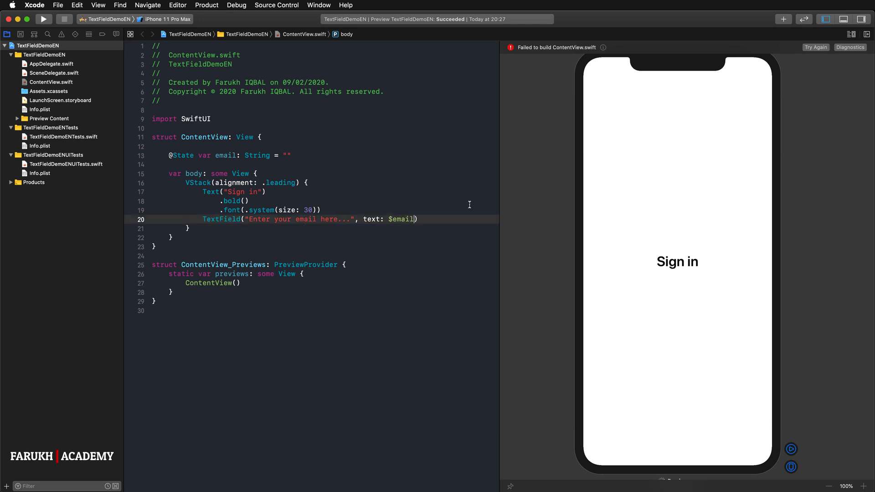
{"action": "mouse_move", "coordinate": [817, 51]}
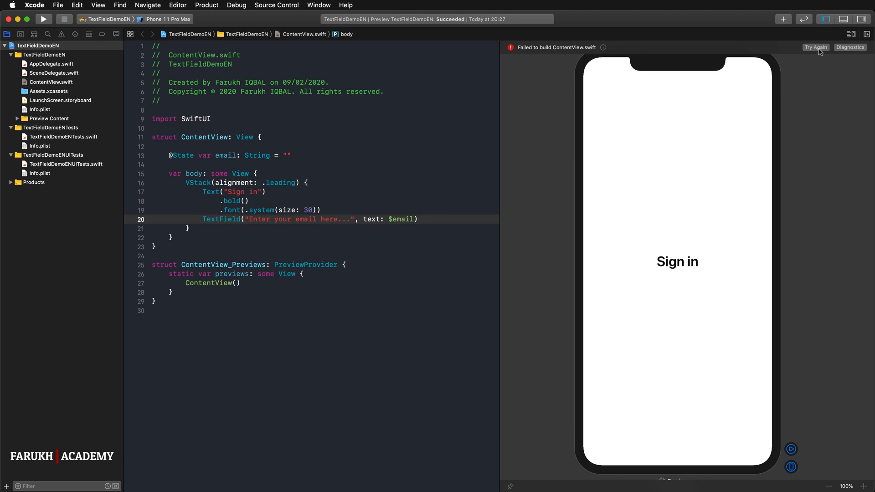
Retry the preview build and append .padding() after the VStack
{"action": "left_click", "coordinate": [816, 47]}
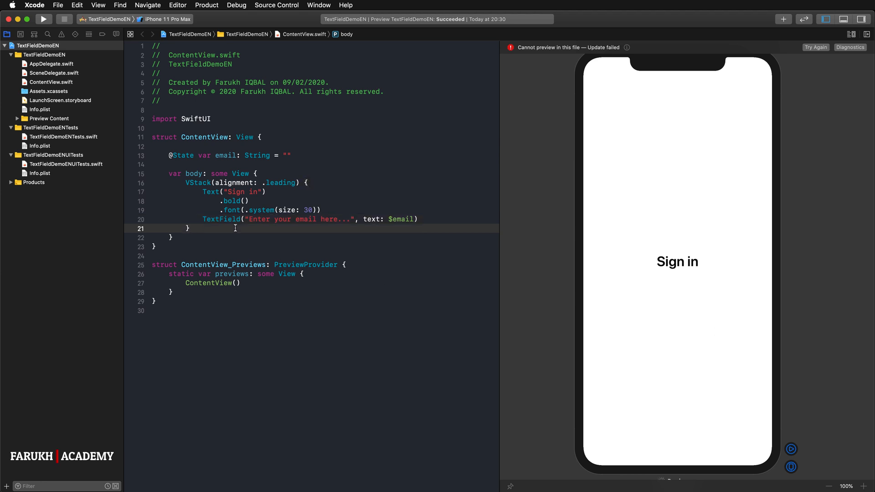
{"action": "type", "text": ".padding()"}
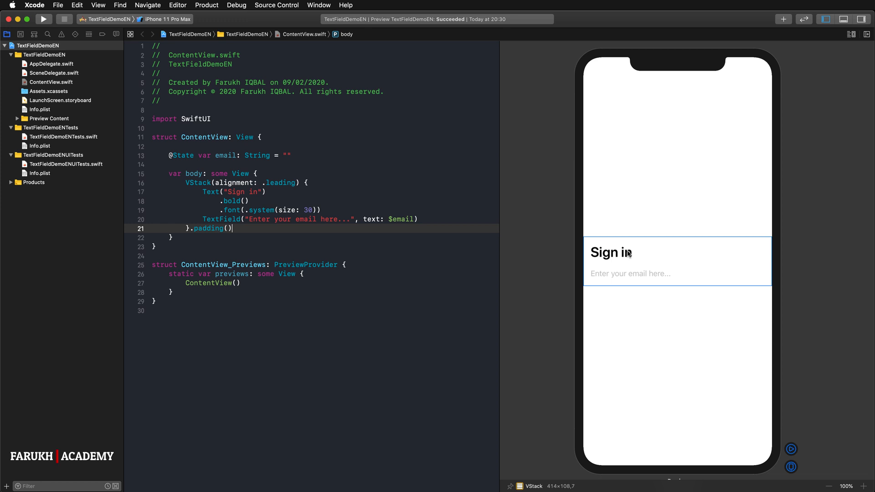
{"action": "mouse_move", "coordinate": [693, 288]}
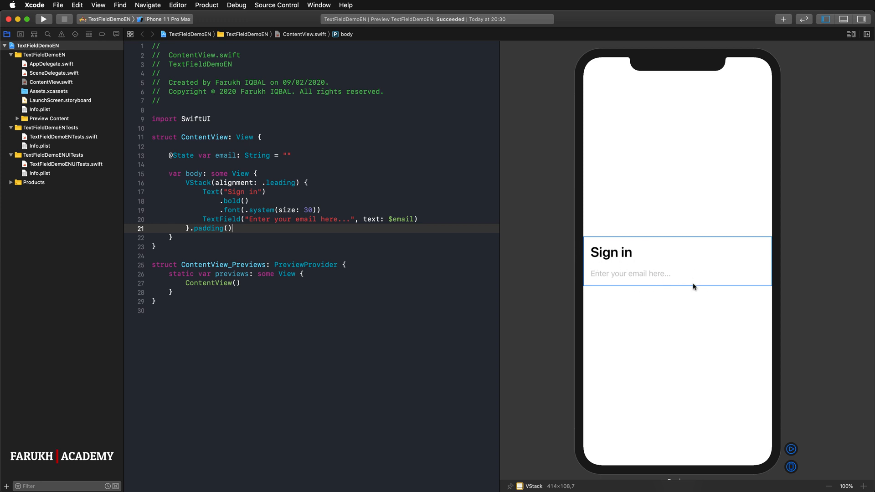
{"action": "mouse_move", "coordinate": [766, 283]}
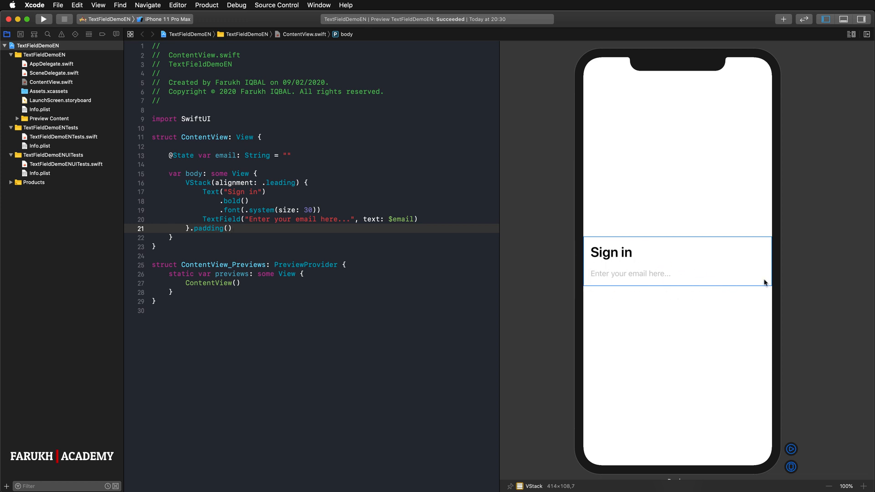
{"action": "mouse_move", "coordinate": [648, 294]}
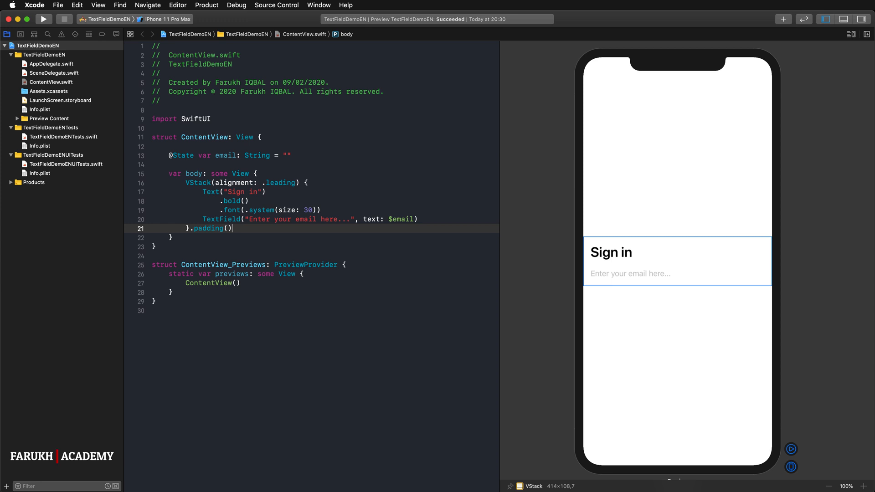
{"action": "mouse_move", "coordinate": [607, 271]}
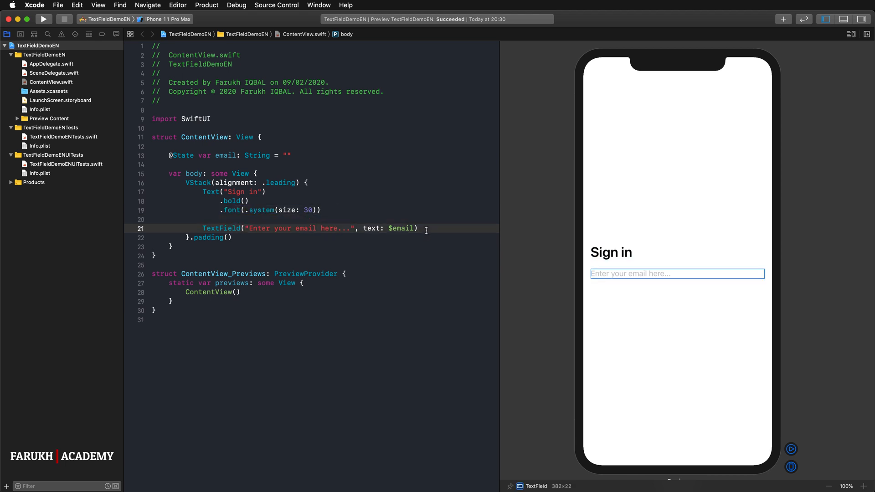
Apply .textFieldStyle(RoundedBorderTextFieldStyle()) to the email TextField
{"action": "type", "text": ".te"}
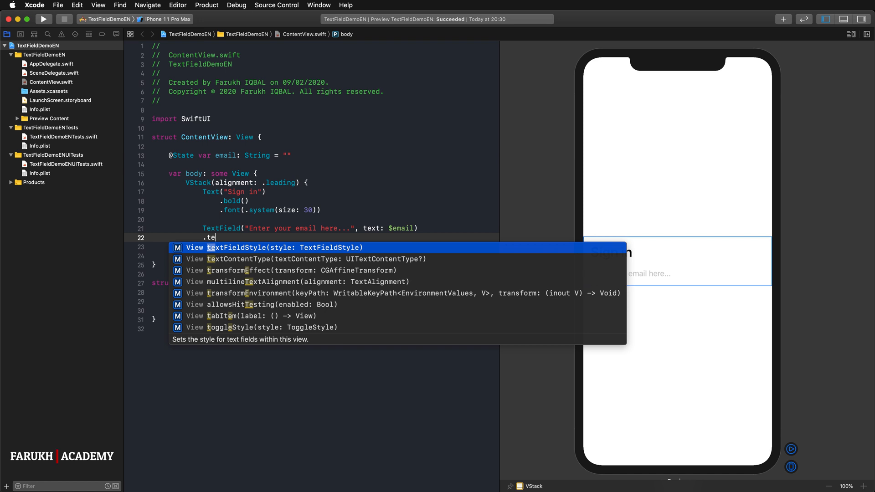
{"action": "left_click", "coordinate": [285, 248]}
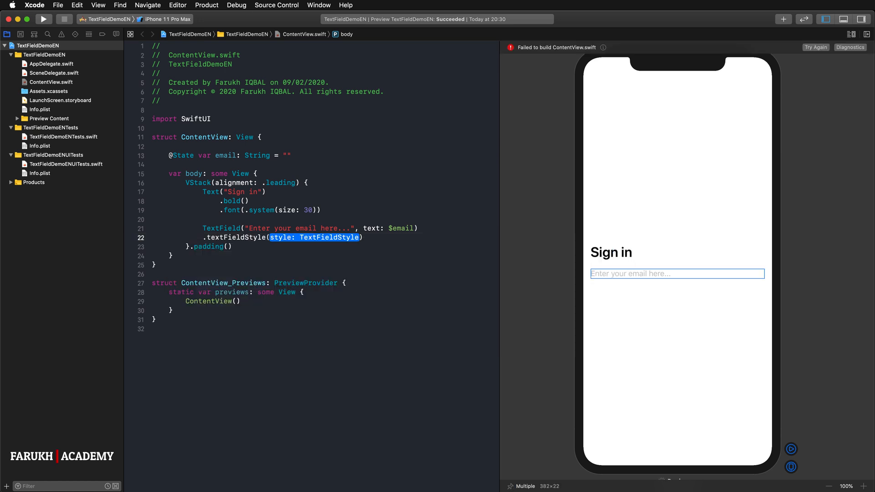
{"action": "type", "text": "RoundedBorder"}
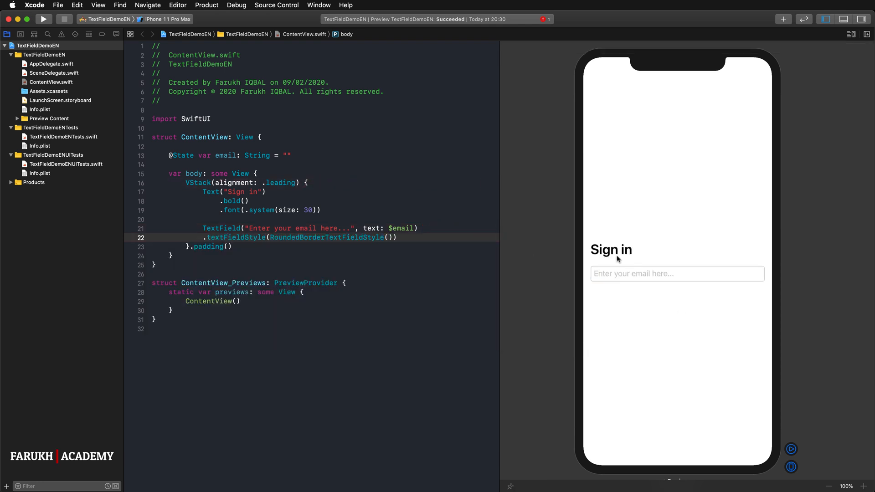
{"action": "mouse_move", "coordinate": [552, 278]}
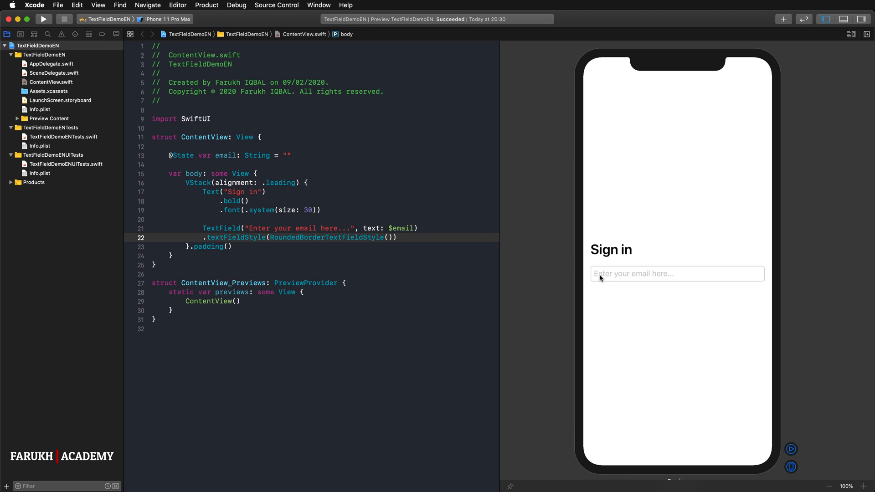
{"action": "mouse_move", "coordinate": [602, 277]}
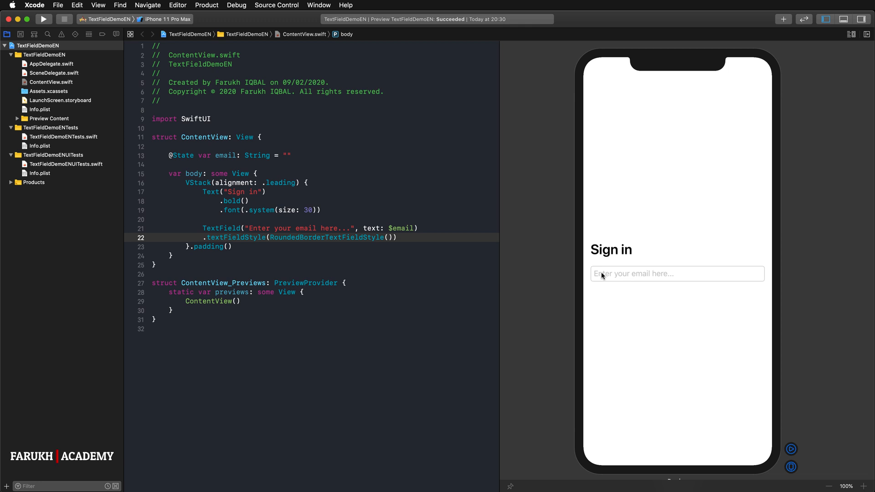
{"action": "mouse_move", "coordinate": [620, 278]}
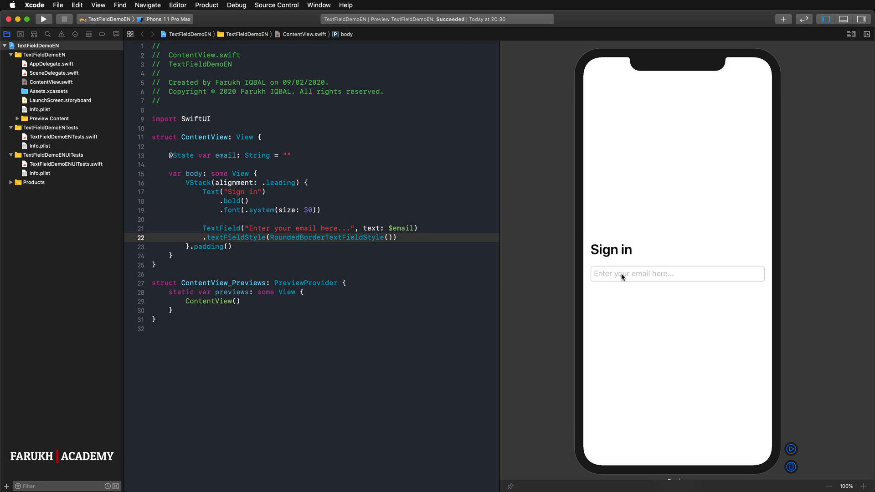
{"action": "mouse_move", "coordinate": [395, 246]}
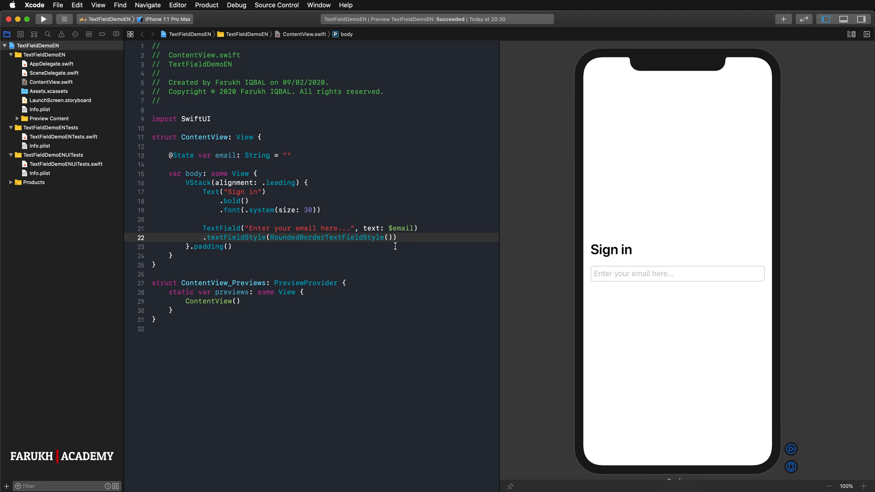
Add .foregroundColor(Color.red) to the email field and type sample text in live preview
{"action": "left_click", "coordinate": [676, 274]}
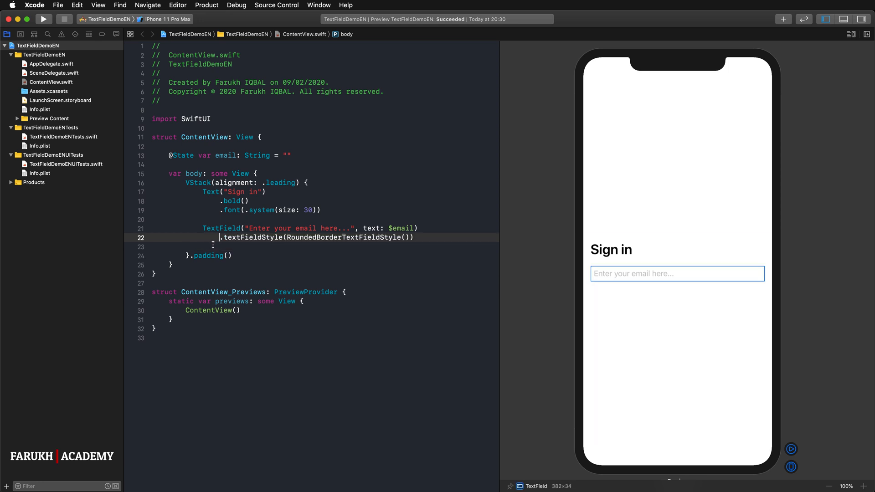
{"action": "type", "text": ".foregroundColor(Color"}
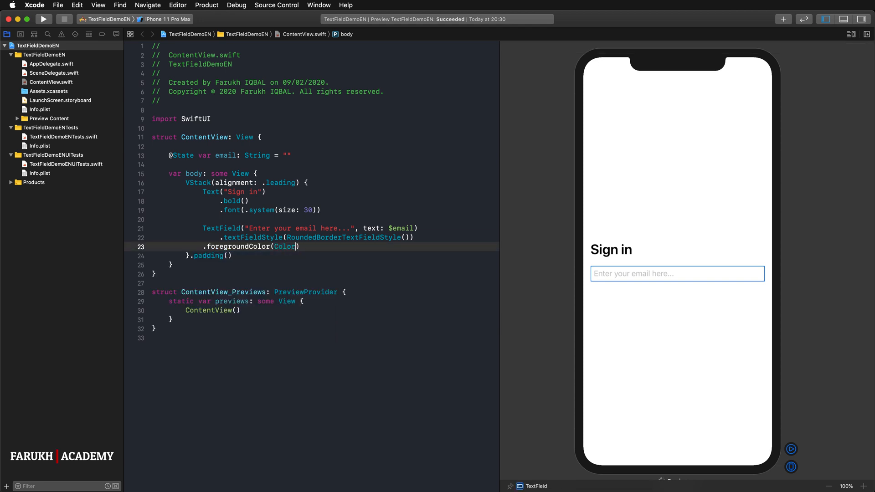
{"action": "type", "text": ".red"}
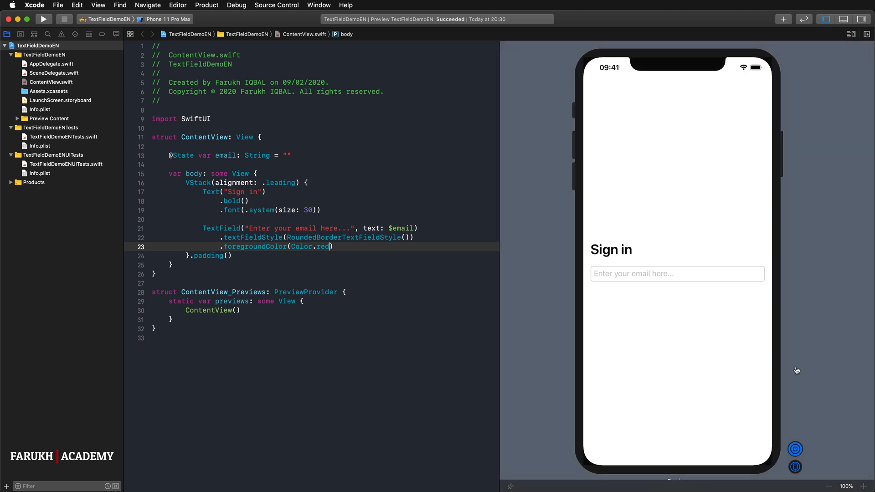
{"action": "mouse_move", "coordinate": [814, 436]}
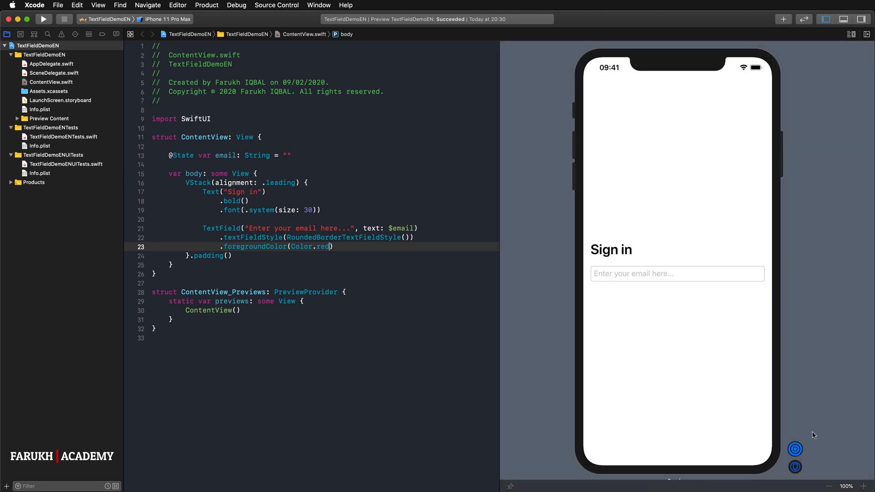
{"action": "mouse_move", "coordinate": [806, 428]}
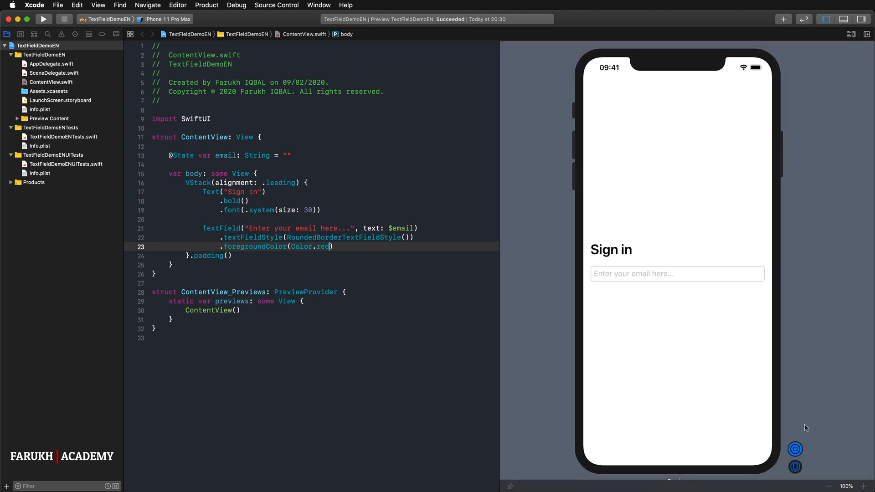
{"action": "mouse_move", "coordinate": [632, 274]}
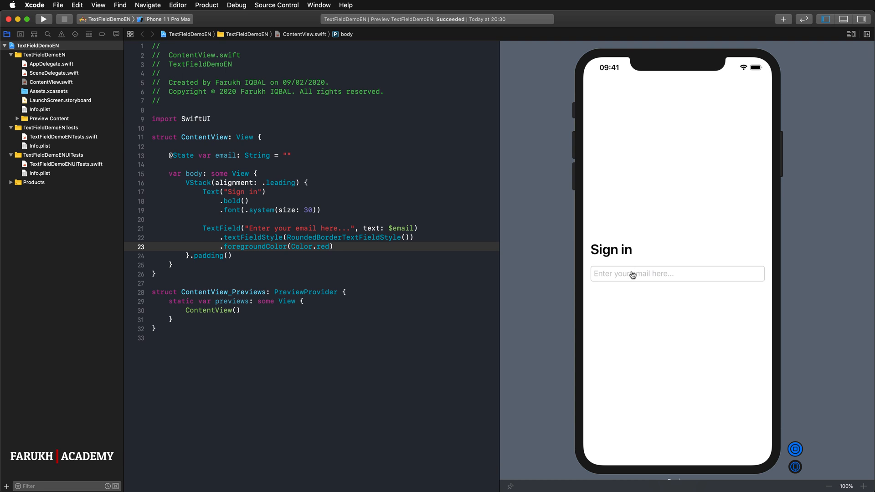
{"action": "left_click", "coordinate": [610, 274]}
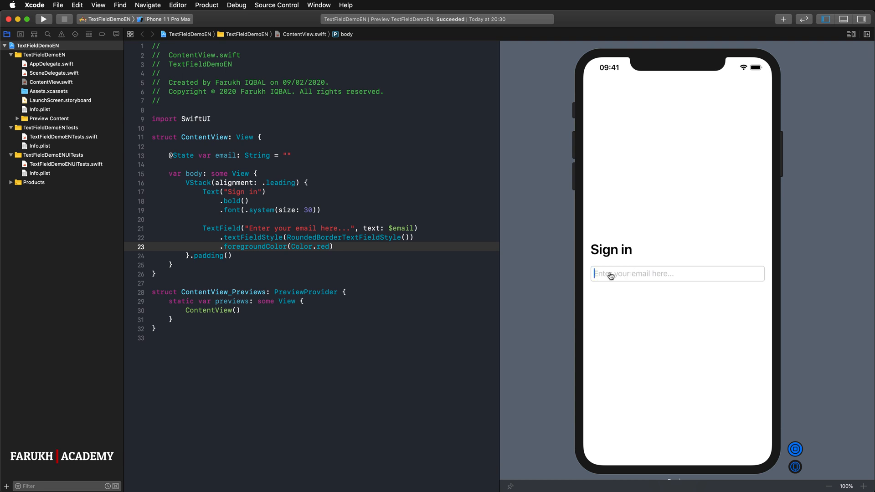
{"action": "type", "text": "Dssfsdfsdfsdf"}
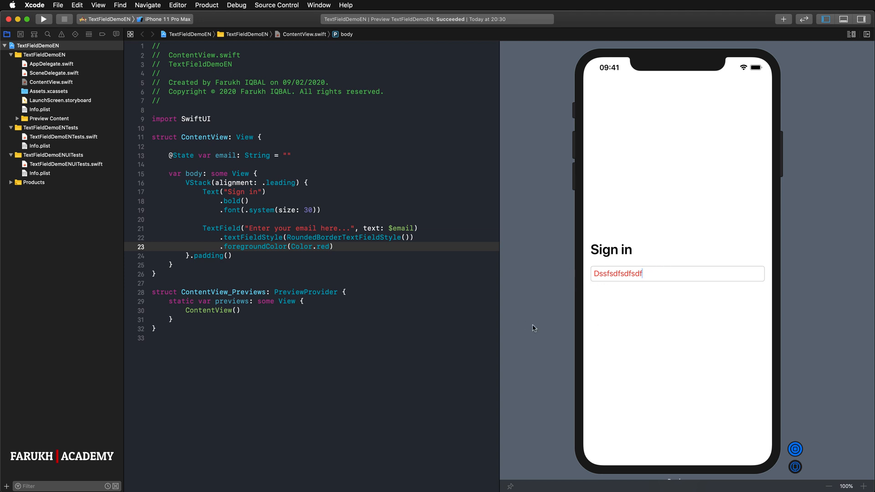
{"action": "mouse_move", "coordinate": [530, 276]}
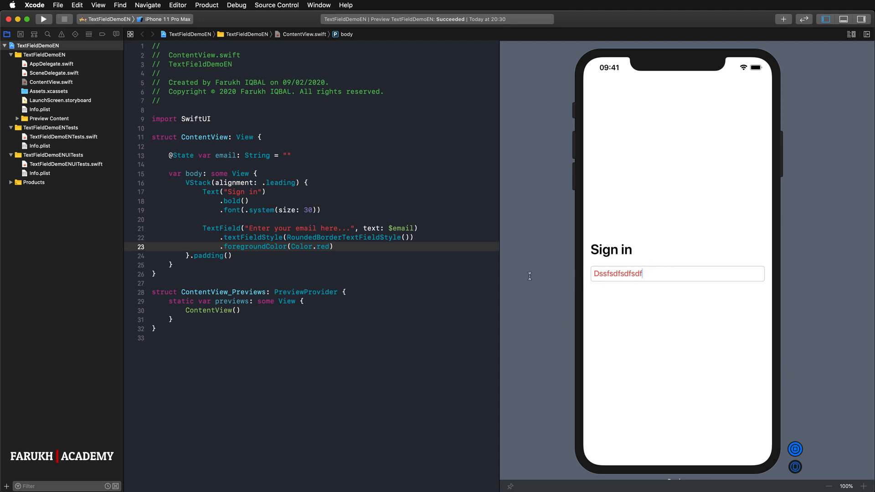
{"action": "mouse_move", "coordinate": [358, 250]}
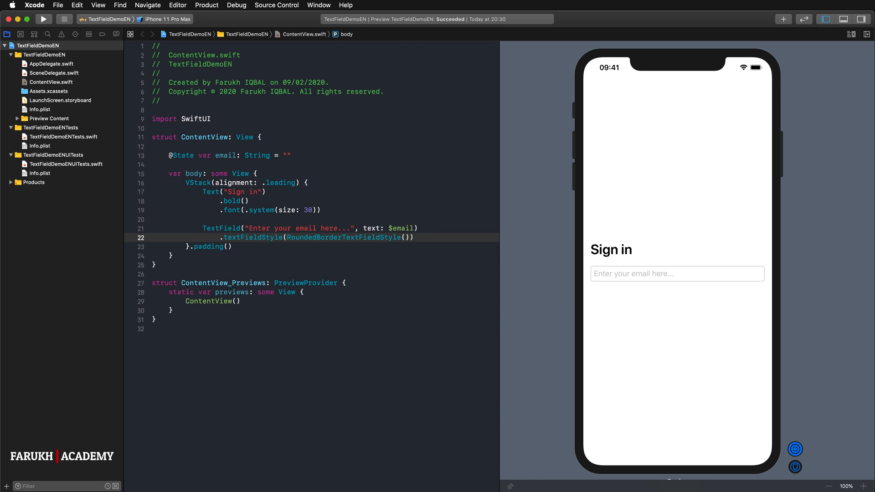
{"action": "mouse_move", "coordinate": [487, 268]}
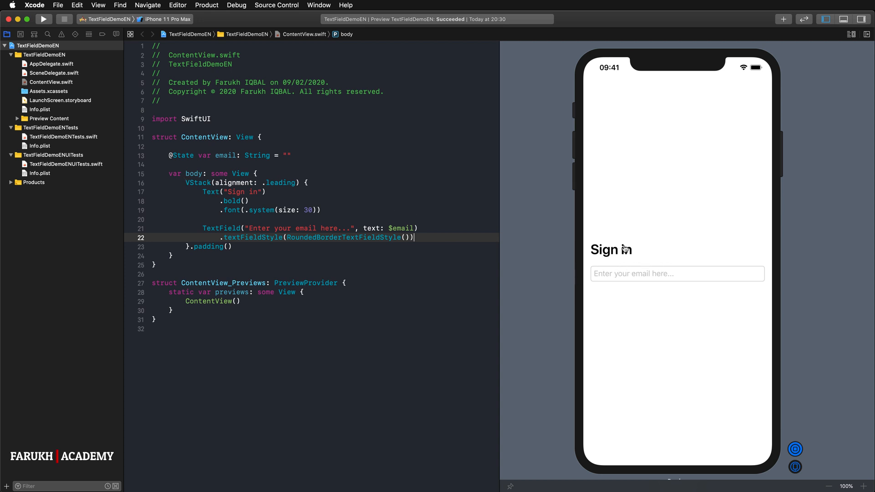
{"action": "mouse_move", "coordinate": [661, 299]}
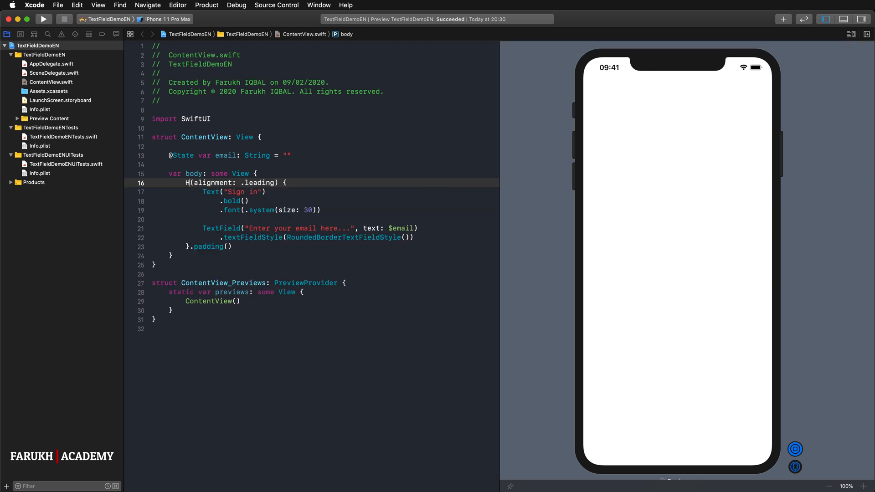
Try an HStack with .center alignment, then revert to a VStack with .leading alignment
{"action": "type", "text": "Stack"}
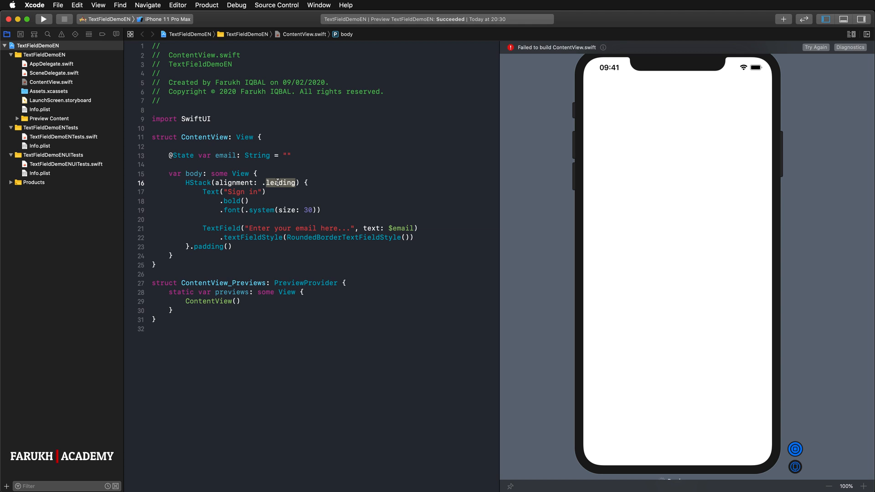
{"action": "type", "text": "center"}
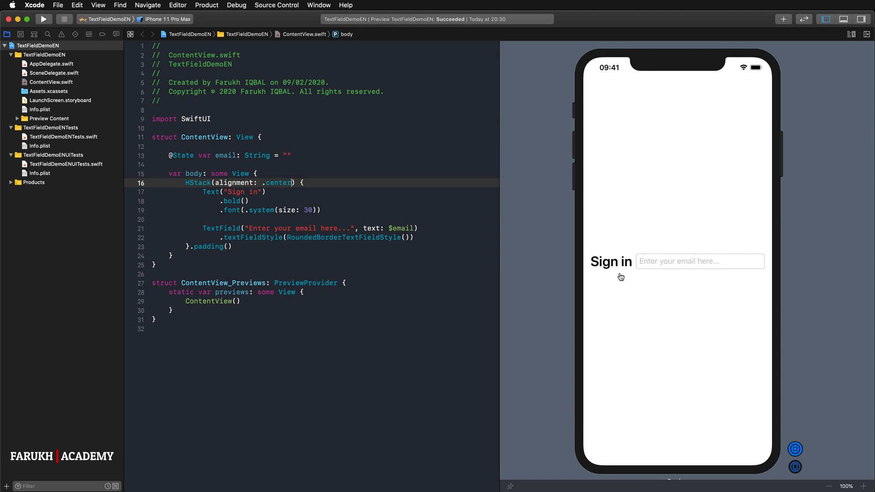
{"action": "mouse_move", "coordinate": [624, 277]}
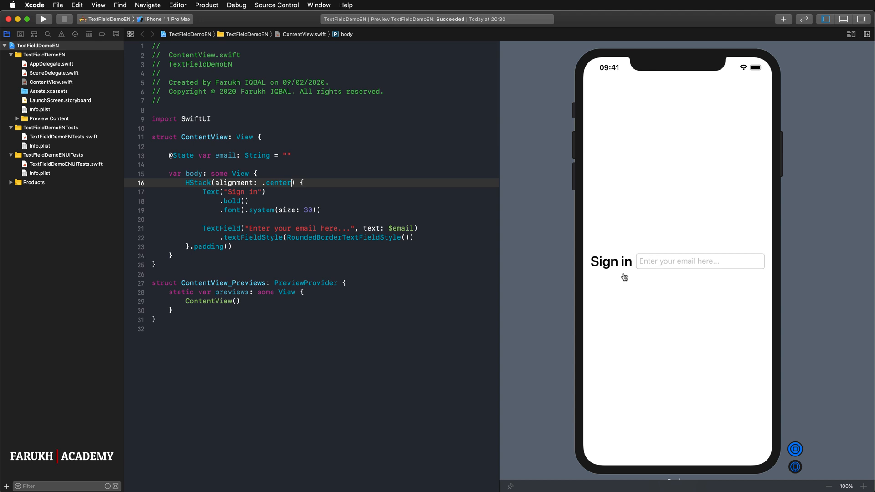
{"action": "double_click", "coordinate": [198, 183]}
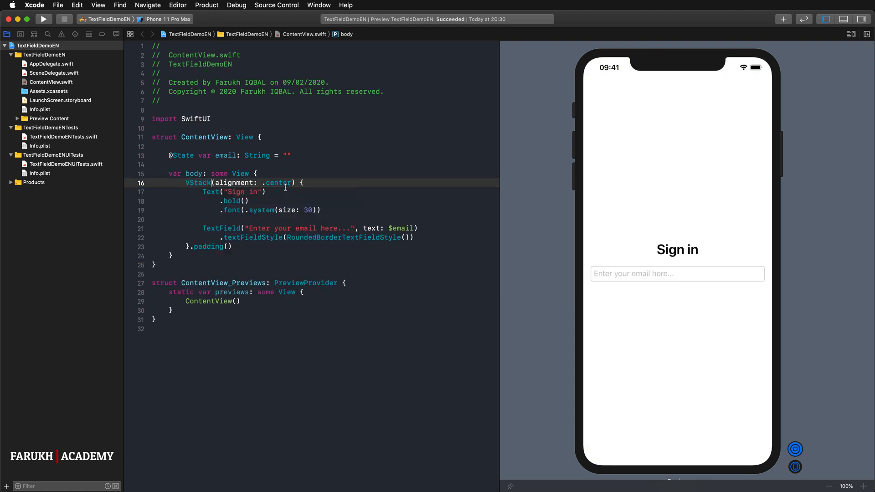
{"action": "type", "text": "leading"}
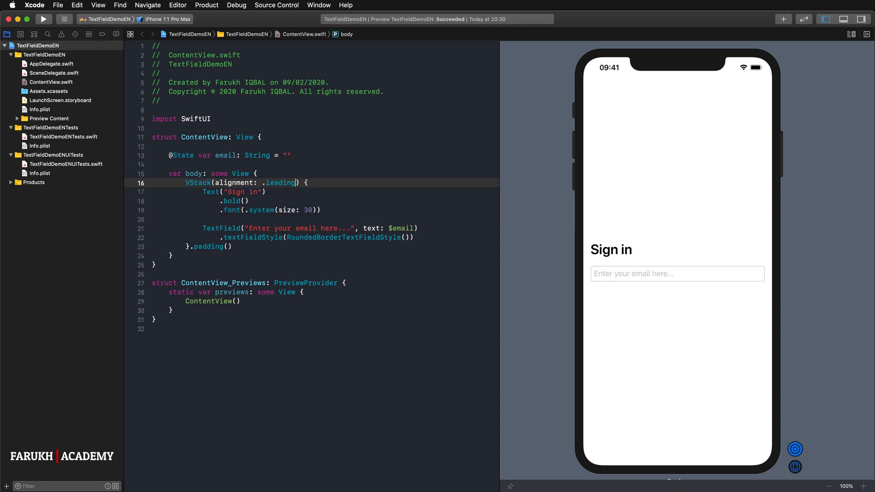
{"action": "mouse_move", "coordinate": [306, 201]}
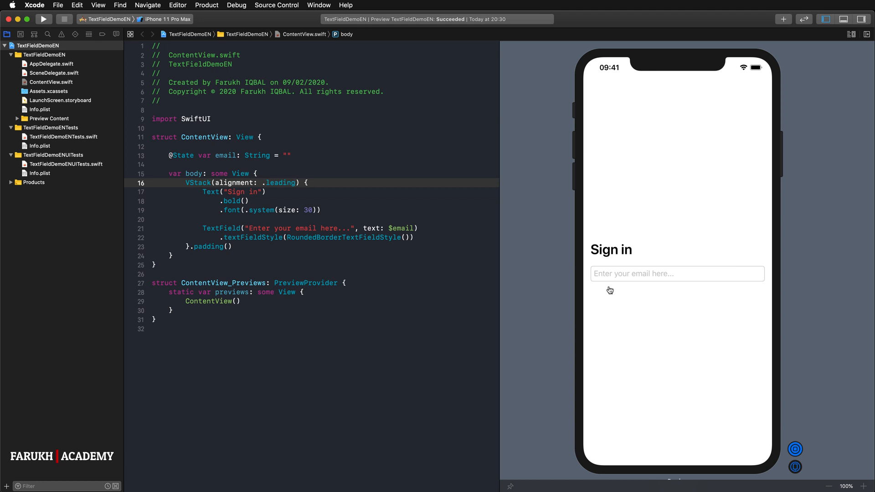
{"action": "mouse_move", "coordinate": [764, 301]}
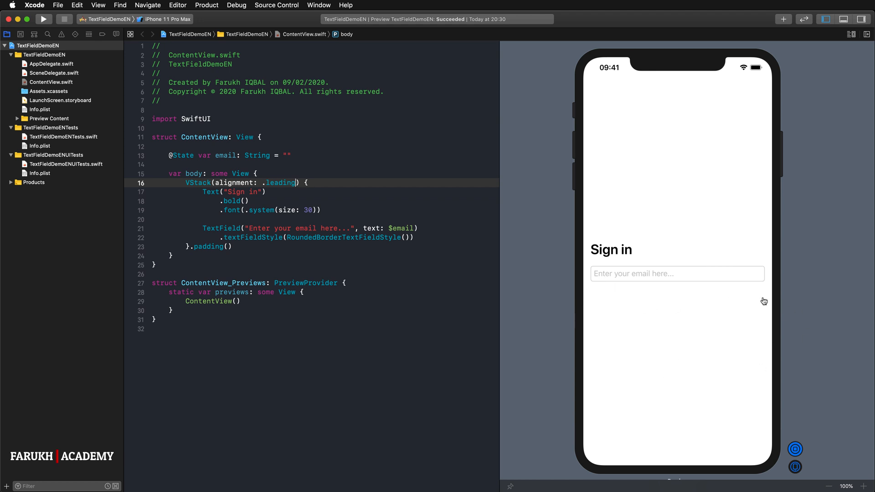
{"action": "mouse_move", "coordinate": [751, 302]}
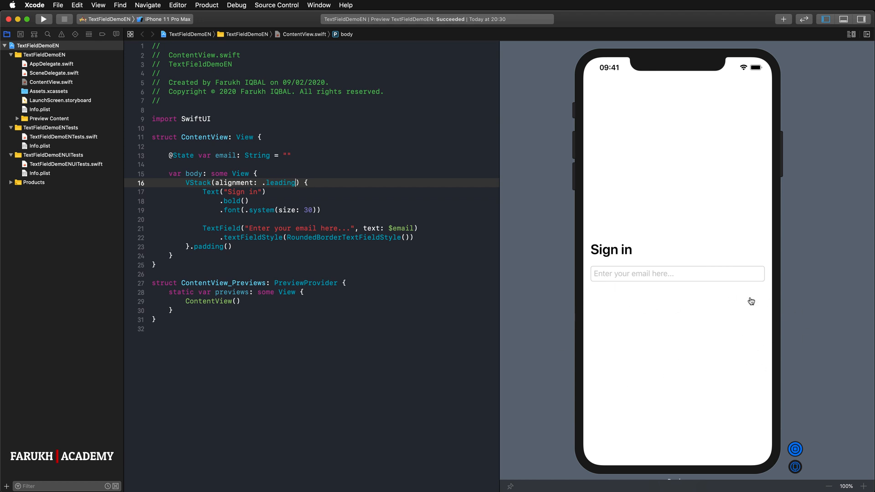
{"action": "mouse_move", "coordinate": [638, 399]}
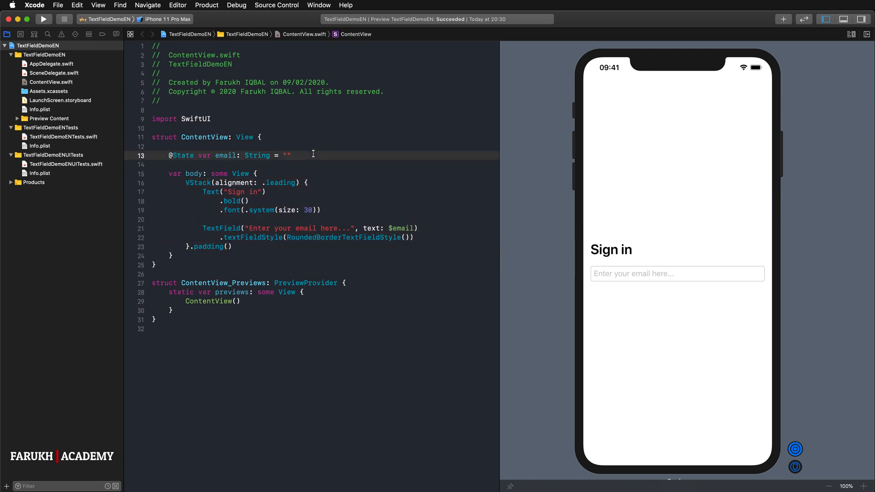
{"action": "type", "text": "@sta"}
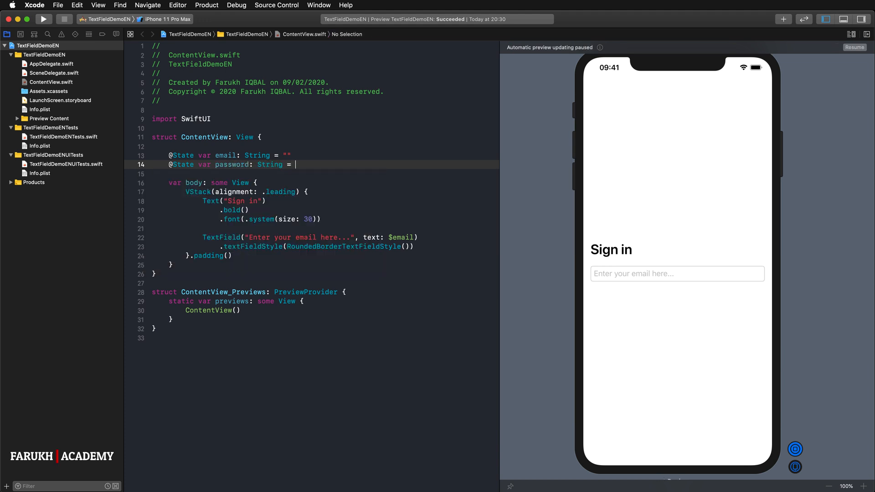
{"action": "type", "text": "\"\""}
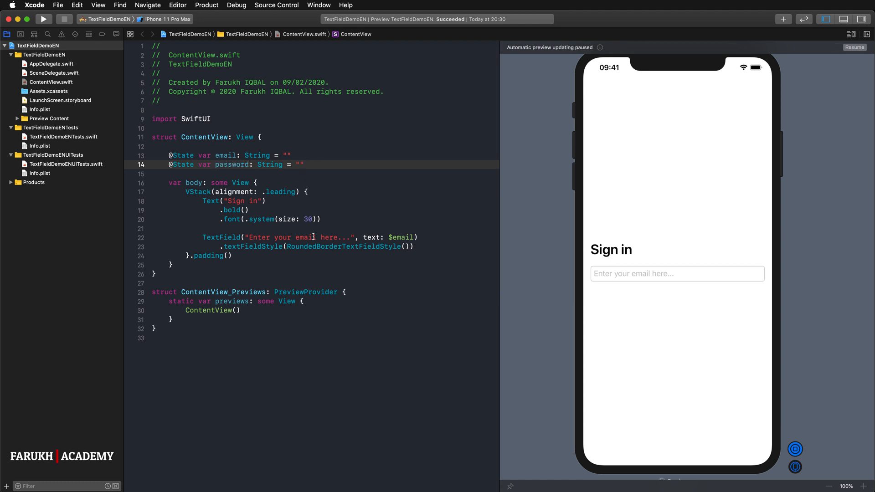
{"action": "mouse_move", "coordinate": [495, 277]}
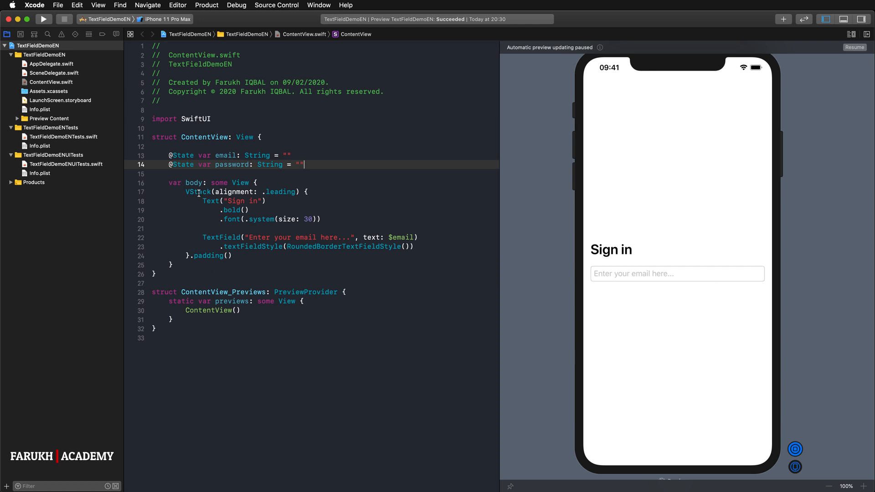
{"action": "mouse_move", "coordinate": [199, 184]}
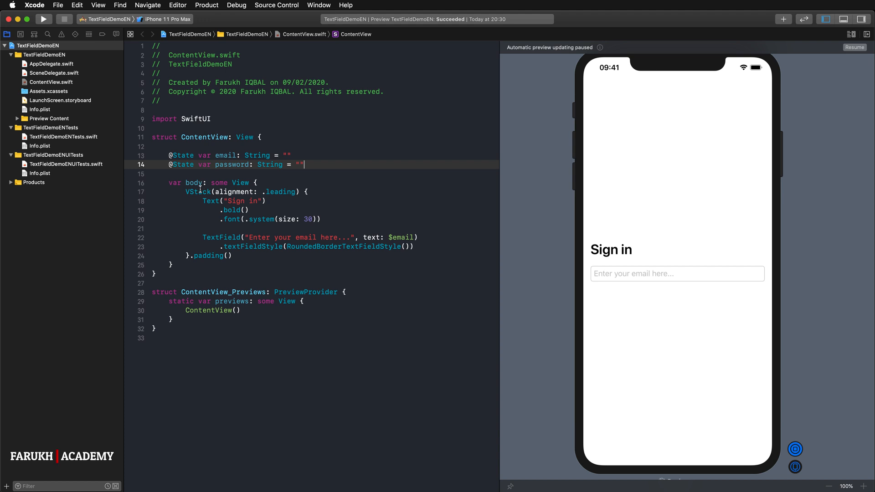
{"action": "left_click", "coordinate": [198, 192]}
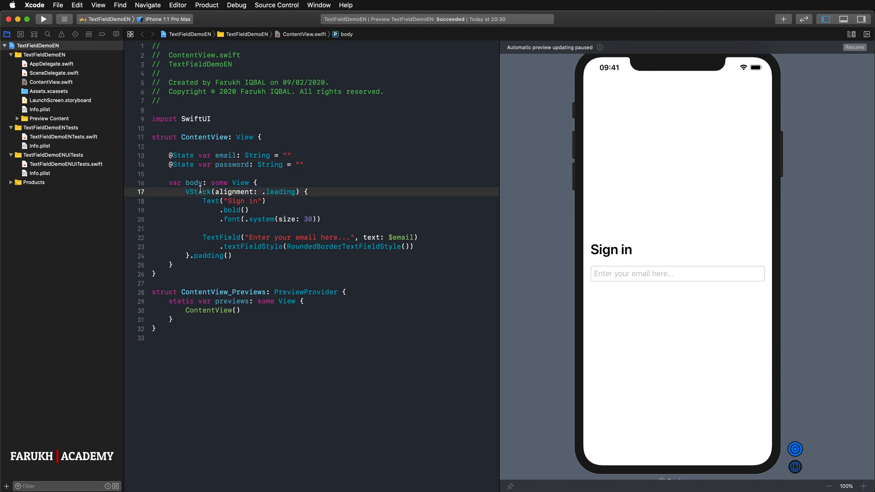
Embed the leading sign-in VStack inside an outer VStack
{"action": "left_click", "coordinate": [198, 192]}
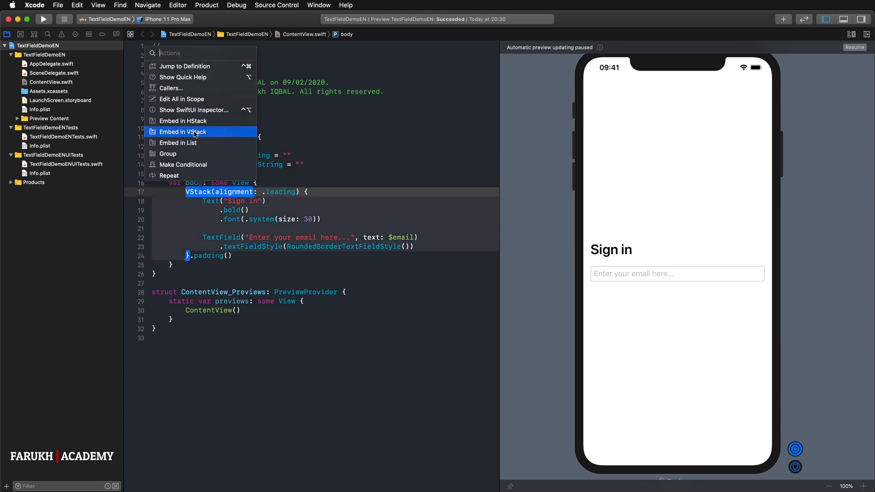
{"action": "left_click", "coordinate": [182, 132]}
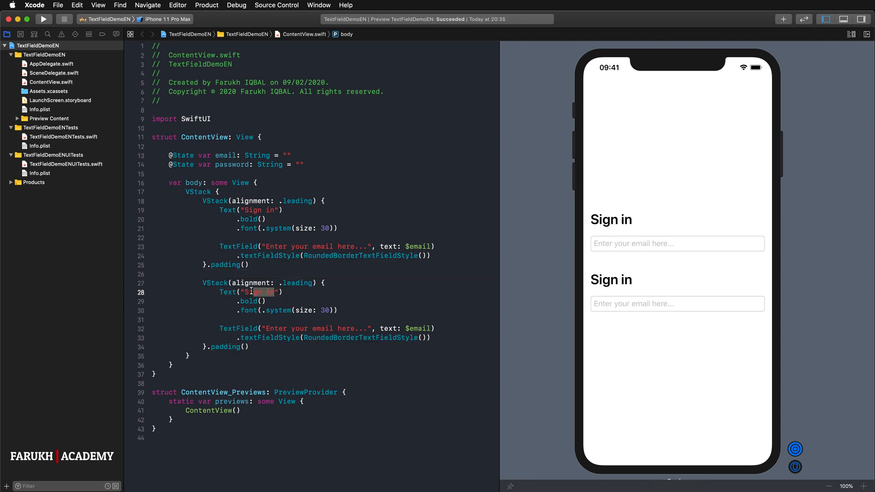
Retitle the second block 'Password' with placeholder 'Enter your password here...' bound to $password
{"action": "type", "text": "Pas"}
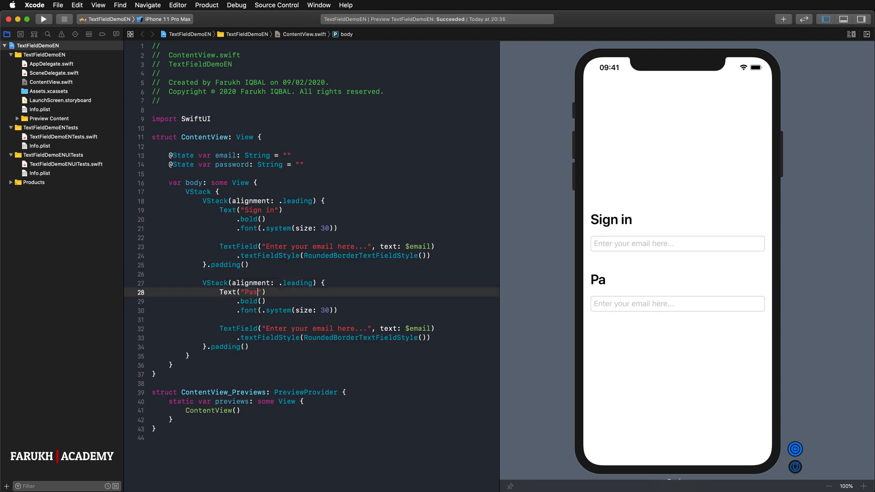
{"action": "type", "text": "sword"}
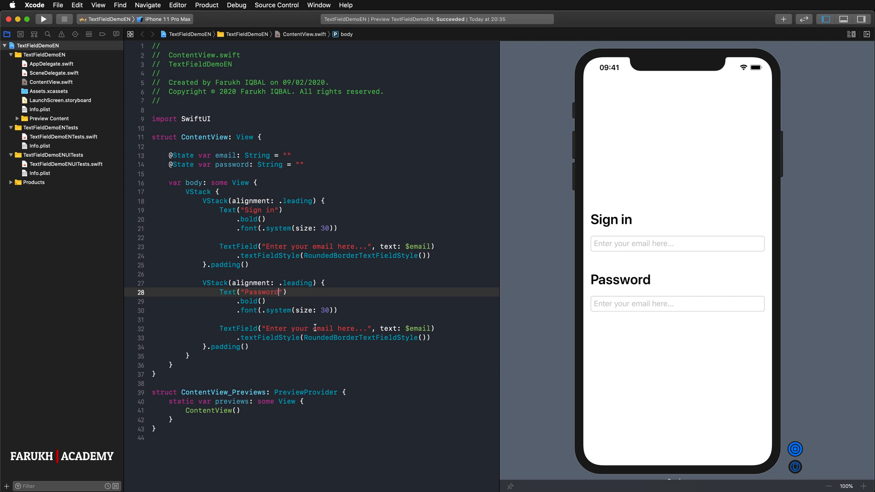
{"action": "type", "text": "password"}
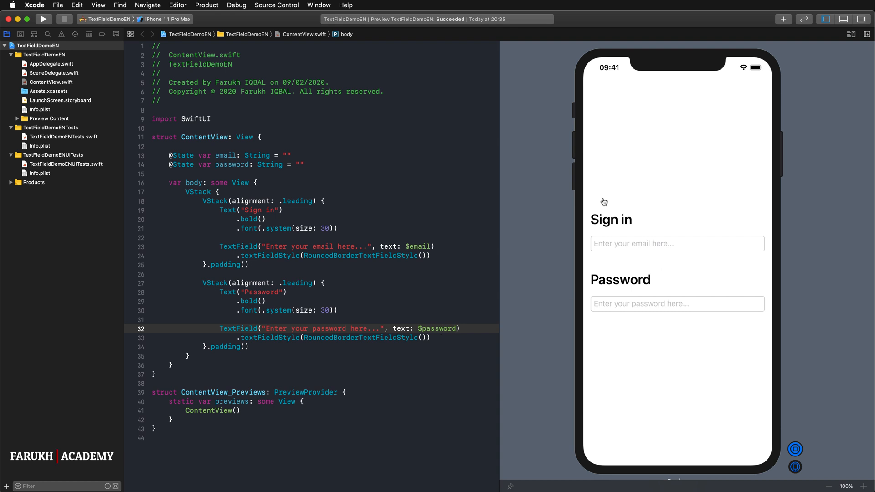
{"action": "left_click", "coordinate": [457, 329]}
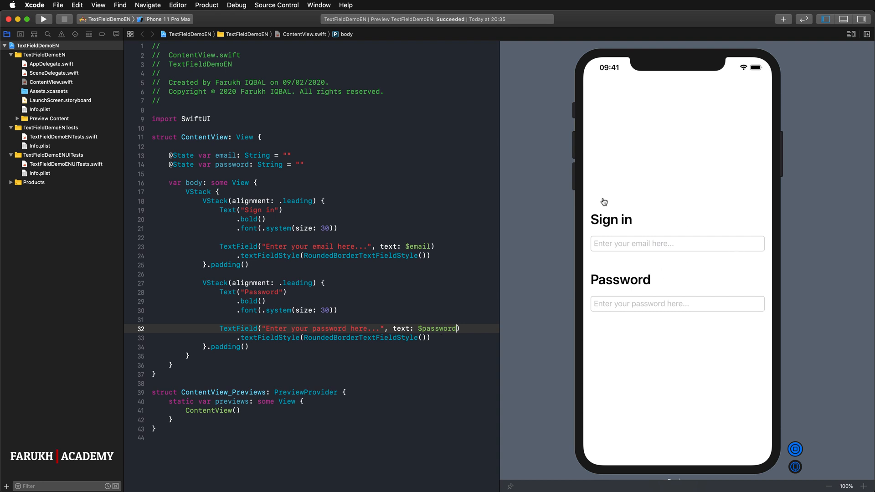
{"action": "mouse_move", "coordinate": [613, 200]}
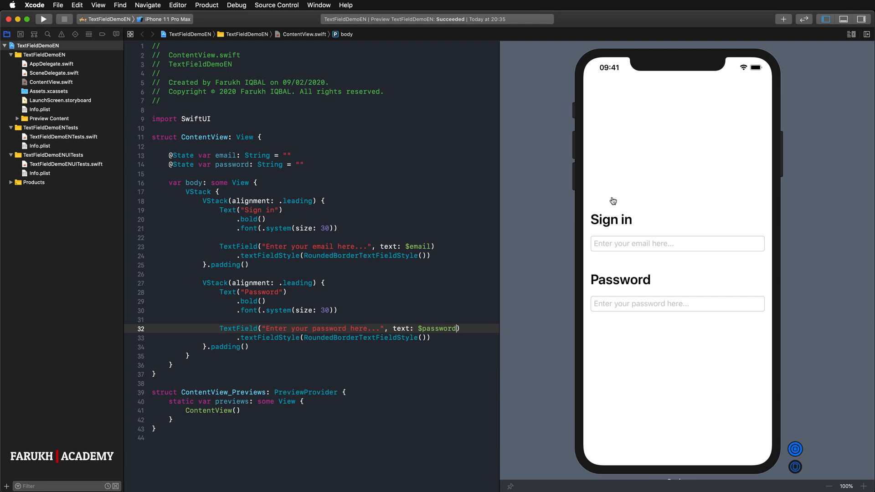
{"action": "mouse_move", "coordinate": [570, 234]}
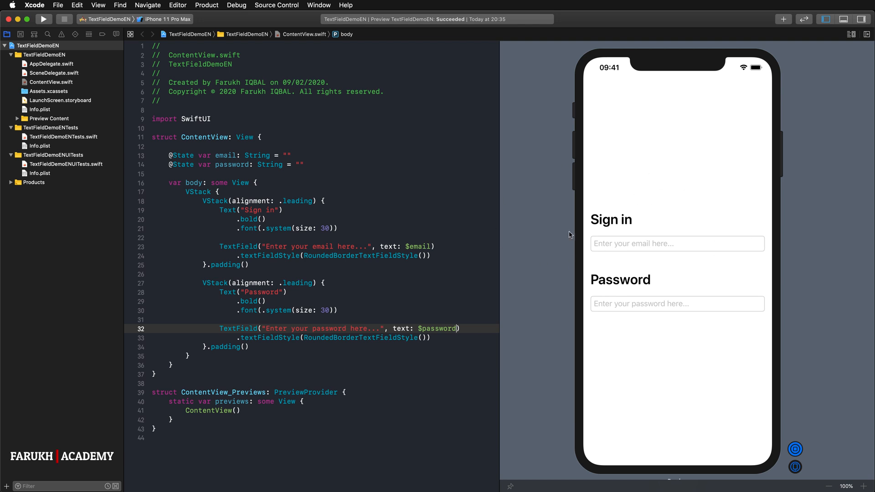